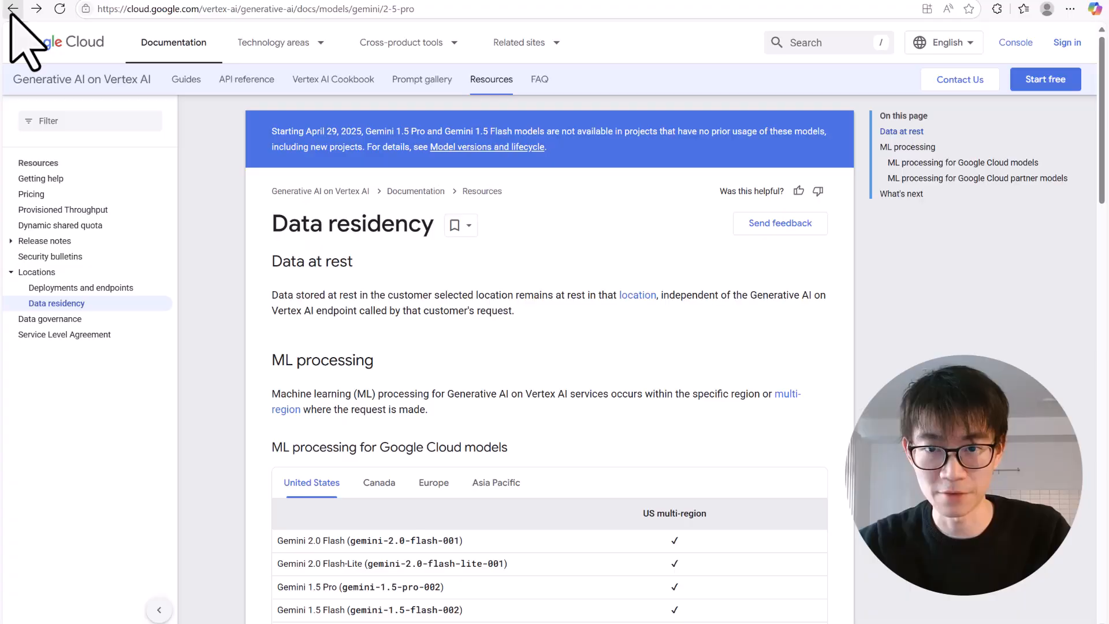
Return to the earlier docs page and ask the chatbot demo how to build a RAG system.
{"action": "left_click", "coordinate": [13, 8]}
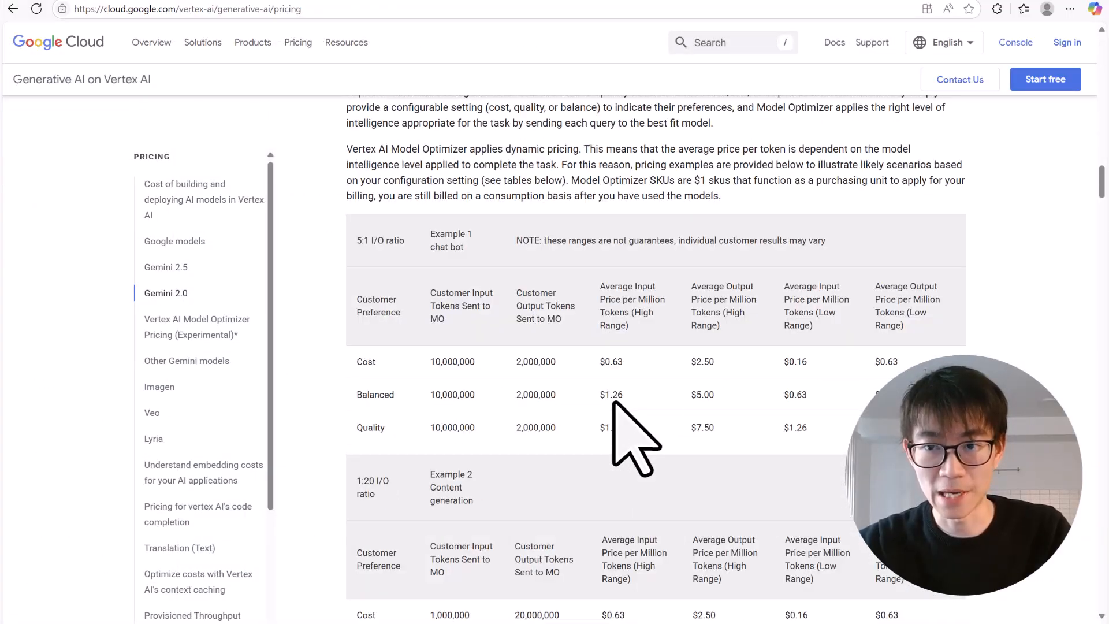
{"action": "scroll", "scroll_direction": "down", "scroll_amount": 3}
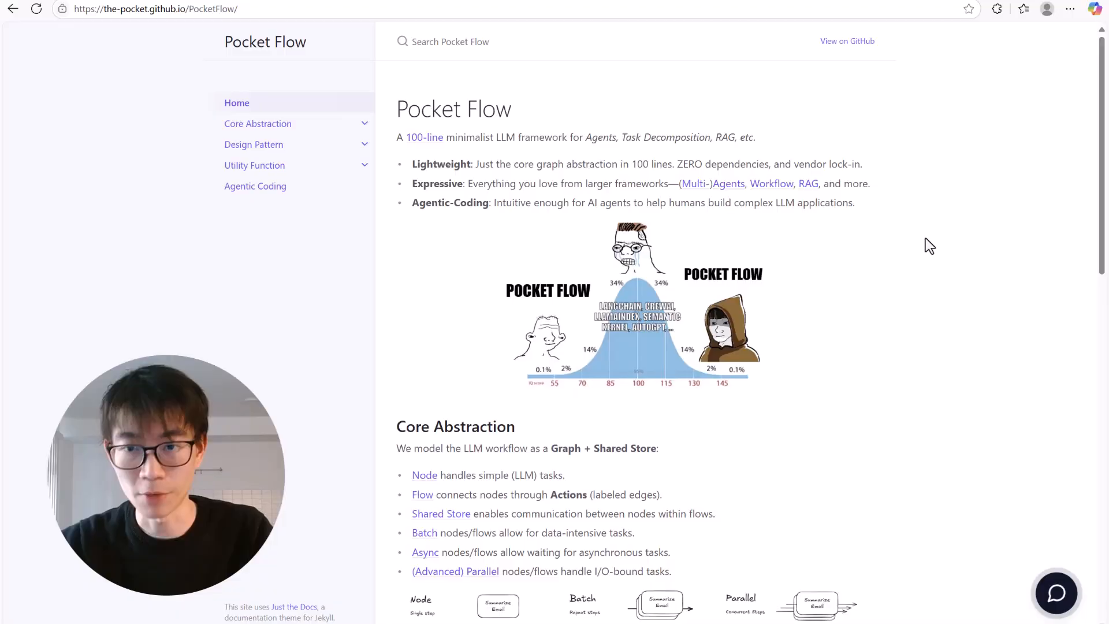
{"action": "type", "text": "How do I build a RAG system with PocketFlow?"}
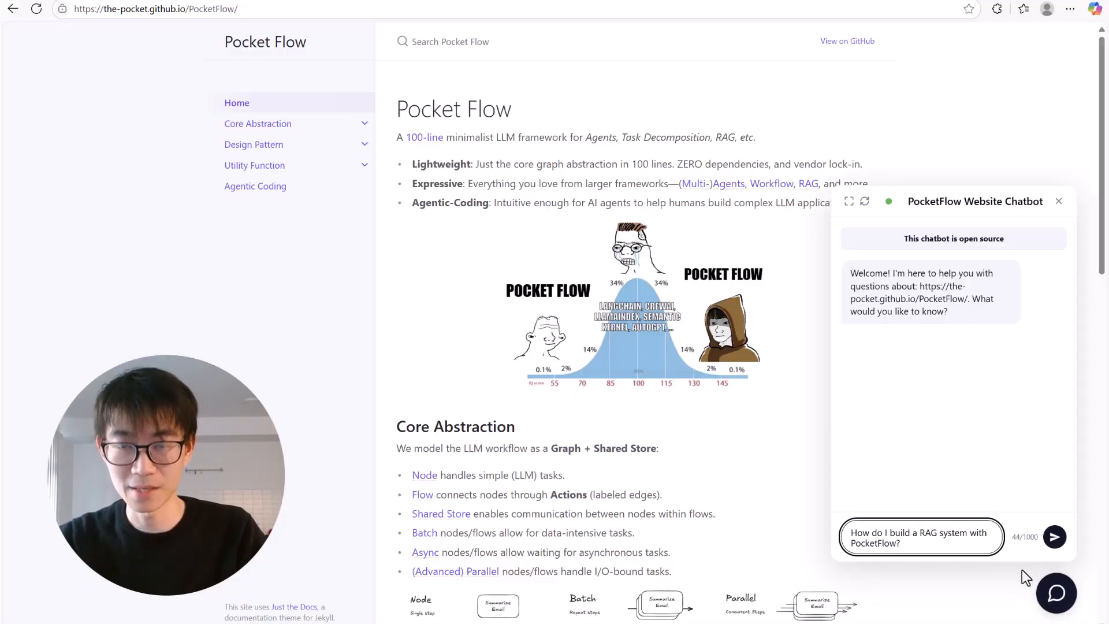
{"action": "left_click", "coordinate": [1055, 536]}
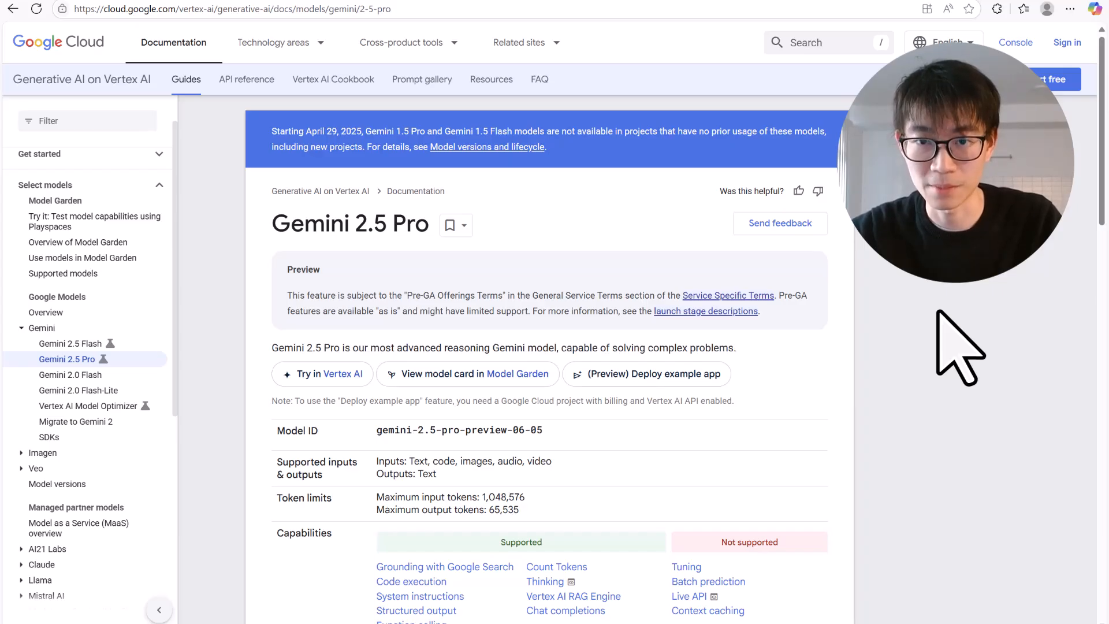
{"action": "scroll", "scroll_direction": "down", "scroll_amount": 3}
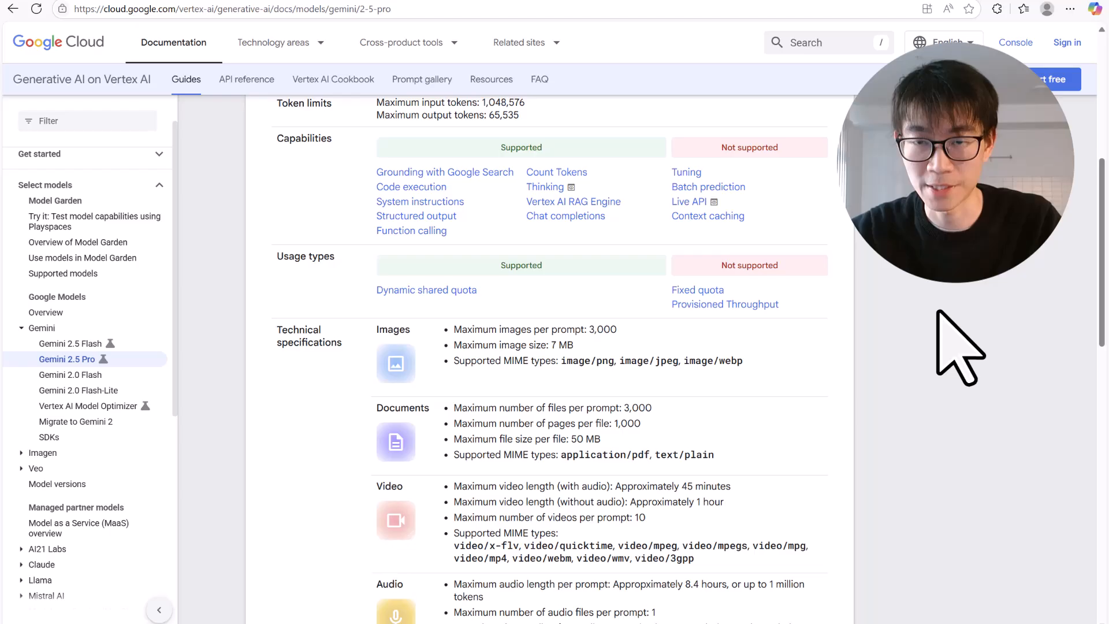
{"action": "scroll", "scroll_direction": "down", "scroll_amount": 3}
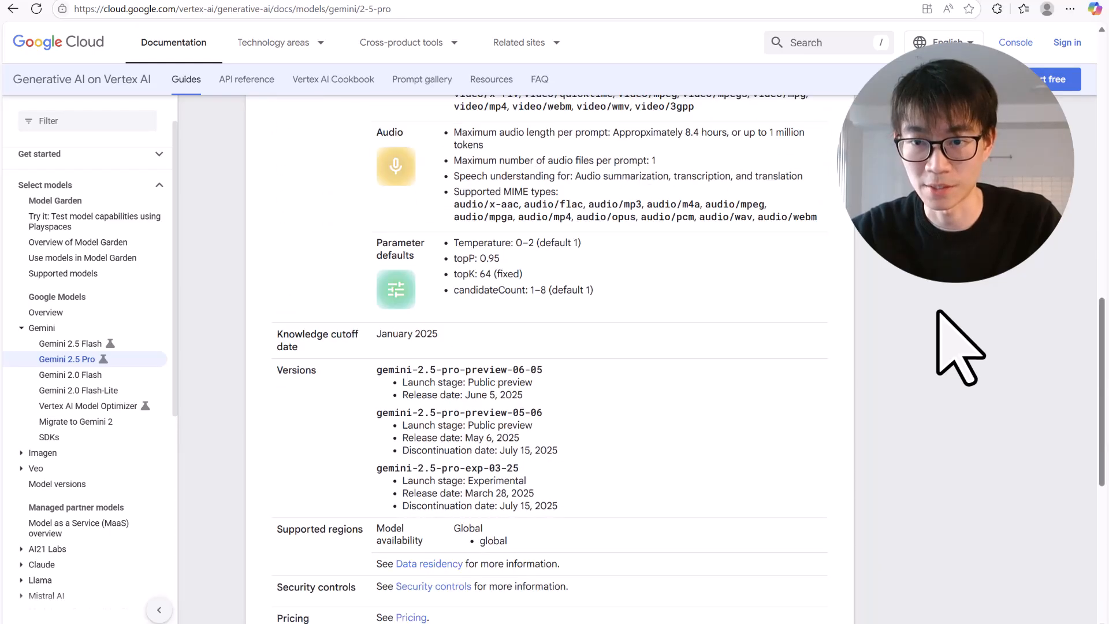
{"action": "scroll", "scroll_direction": "up", "scroll_amount": 3}
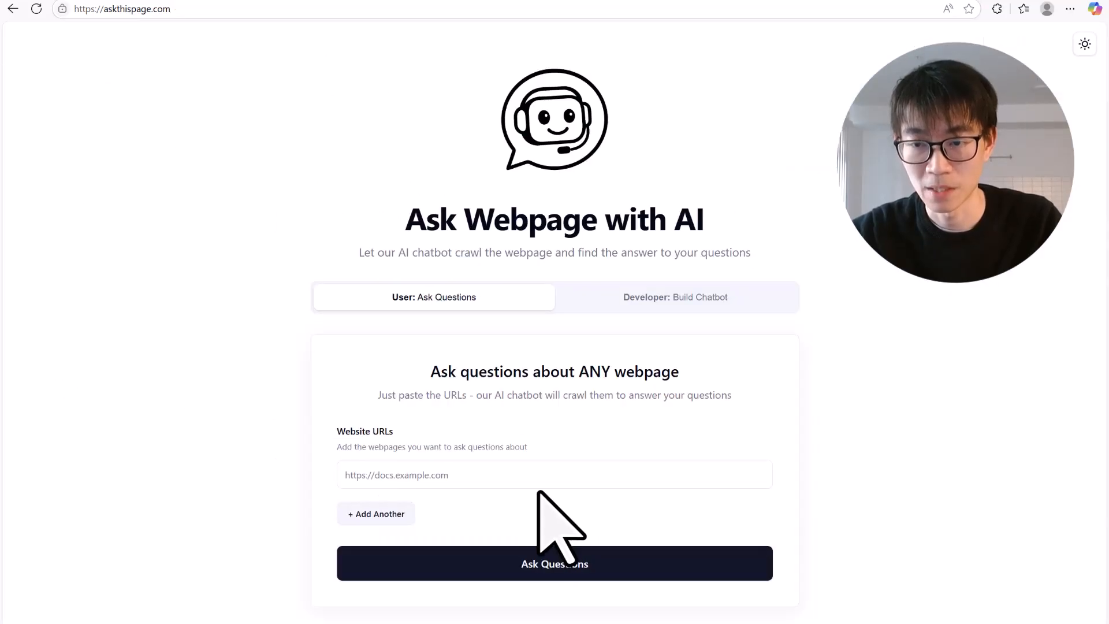
{"action": "type", "text": "https://cloud.google.com/vertex-ai/generative-ai/docs/models/gemini/2-5-pro"}
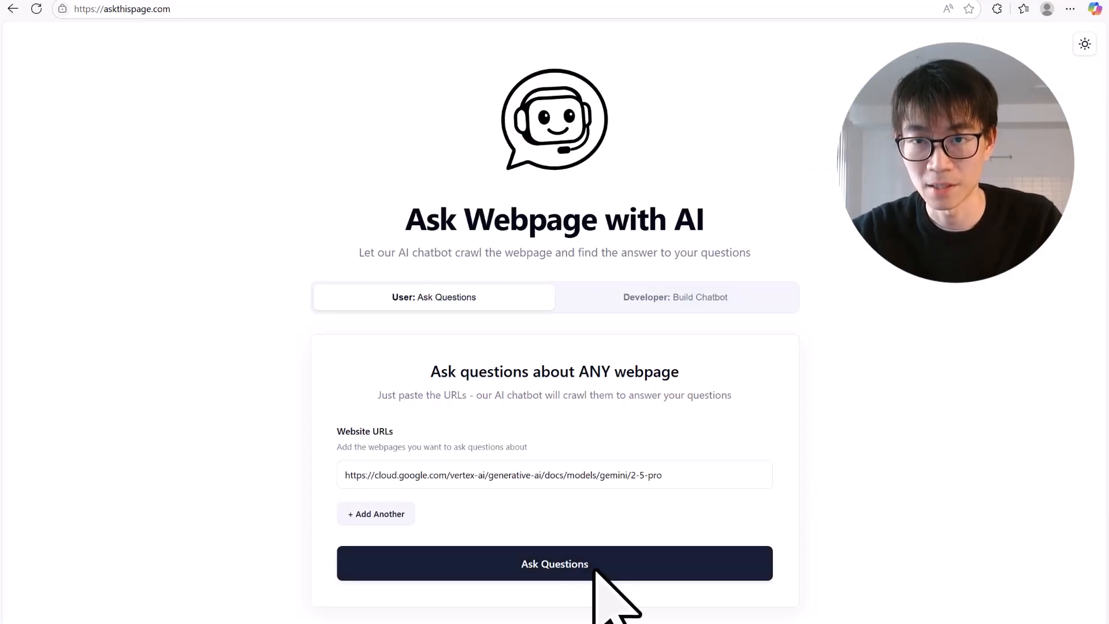
{"action": "left_click", "coordinate": [555, 564]}
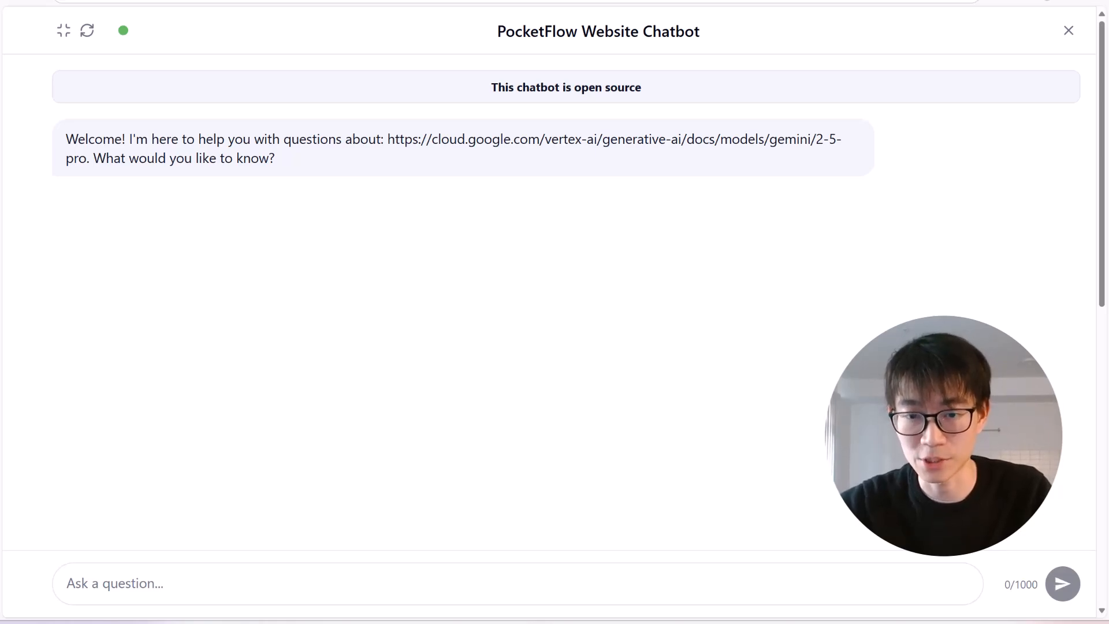
Ask the chatbot how to call the Gemini 2.5 Pro API in Python.
{"action": "type", "text": "How can I"}
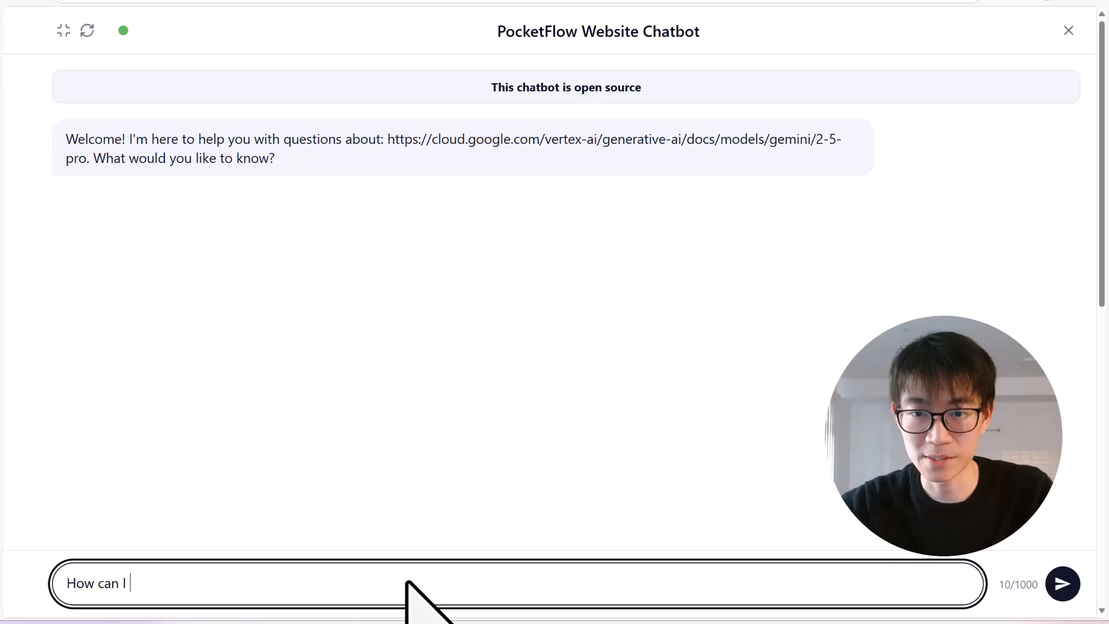
{"action": "type", "text": "call gemini 2.5 pro api in p"}
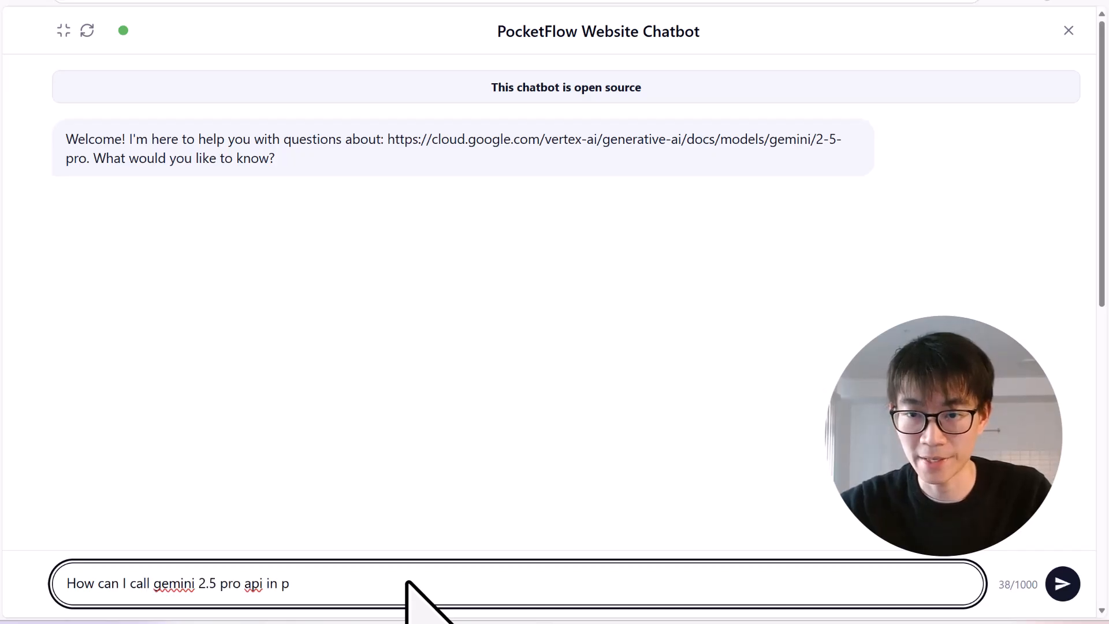
{"action": "left_click", "coordinate": [1063, 583]}
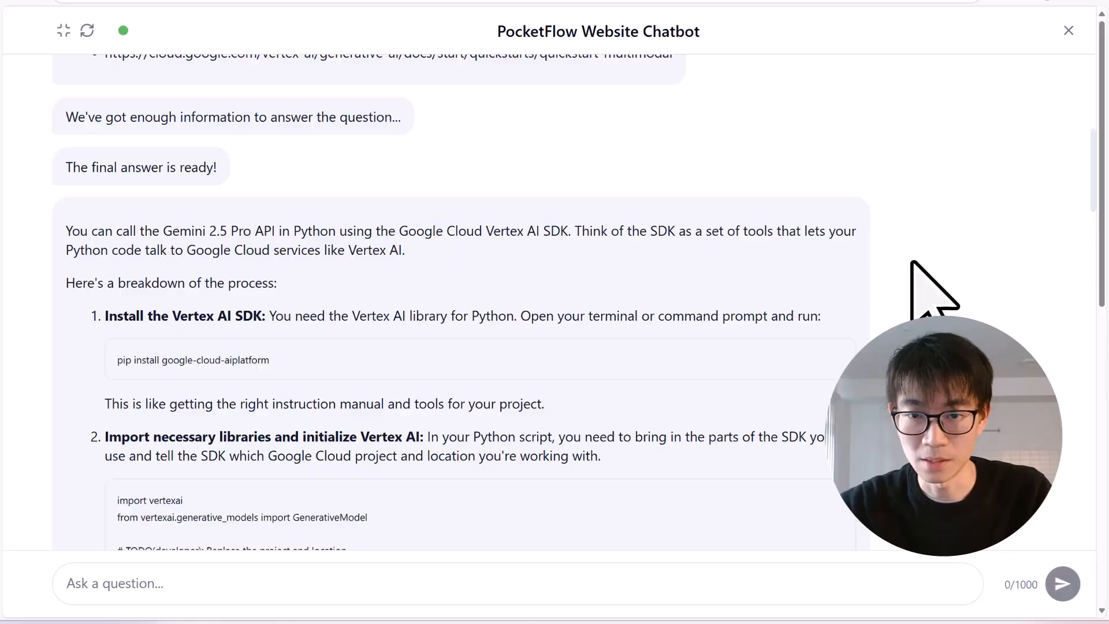
Read through the answer and open the suggested SDK overview page.
{"action": "scroll", "scroll_direction": "down", "scroll_amount": 3}
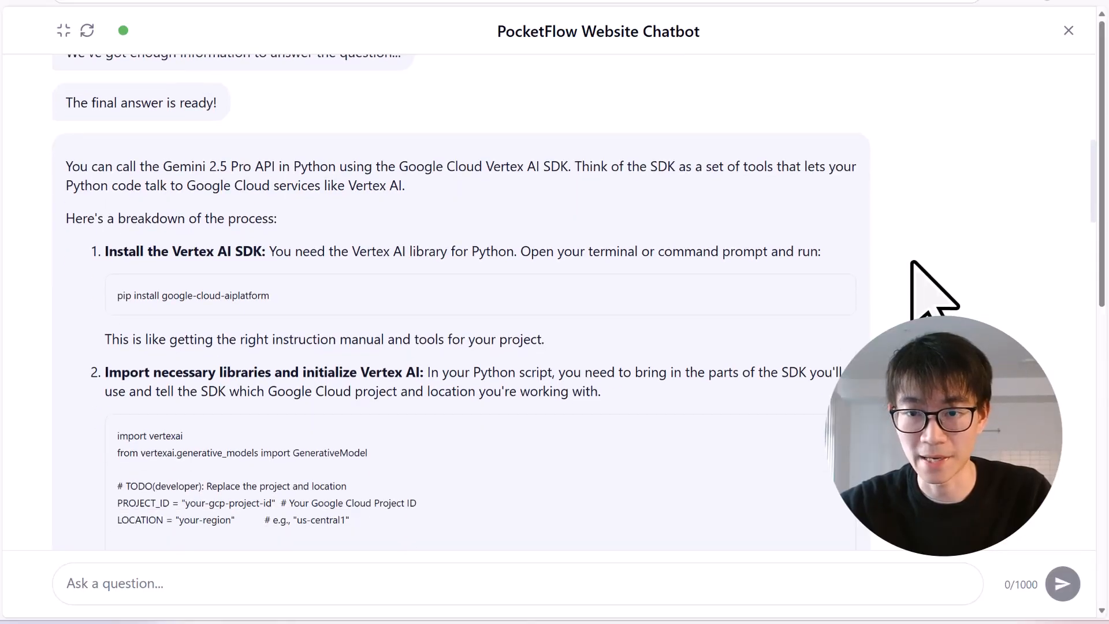
{"action": "scroll", "scroll_direction": "down", "scroll_amount": 3}
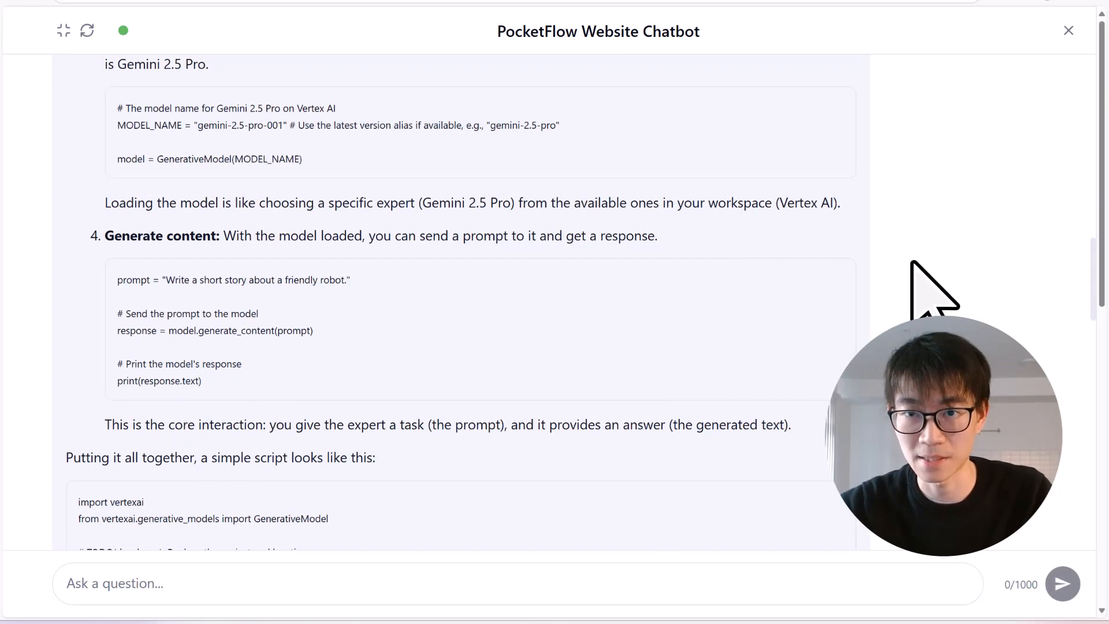
{"action": "scroll", "scroll_direction": "down", "scroll_amount": 3}
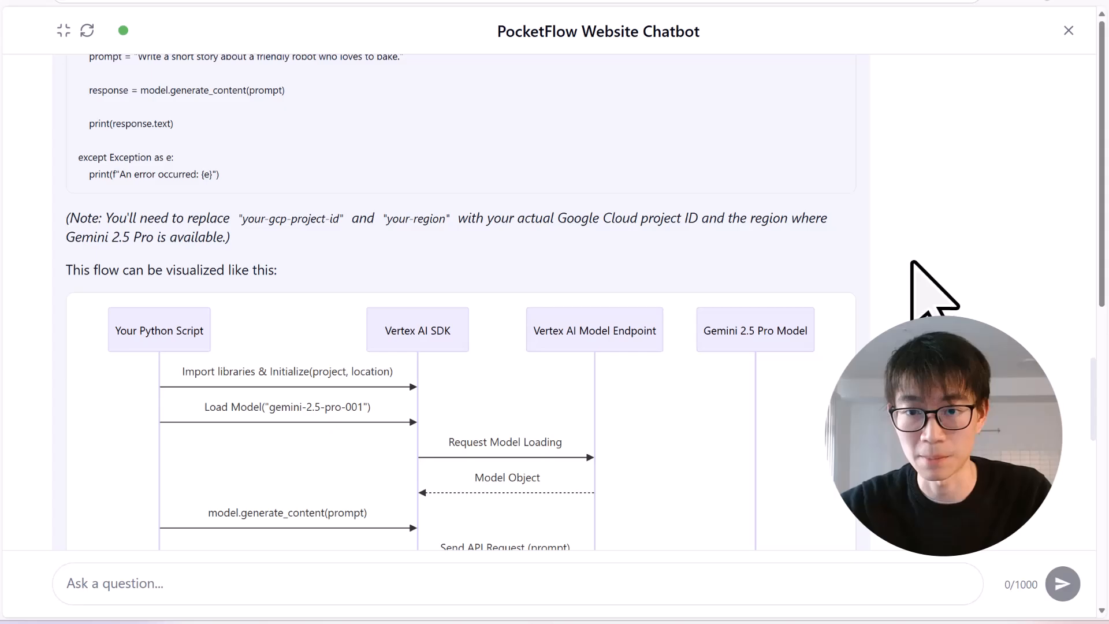
{"action": "scroll", "scroll_direction": "down", "scroll_amount": 3}
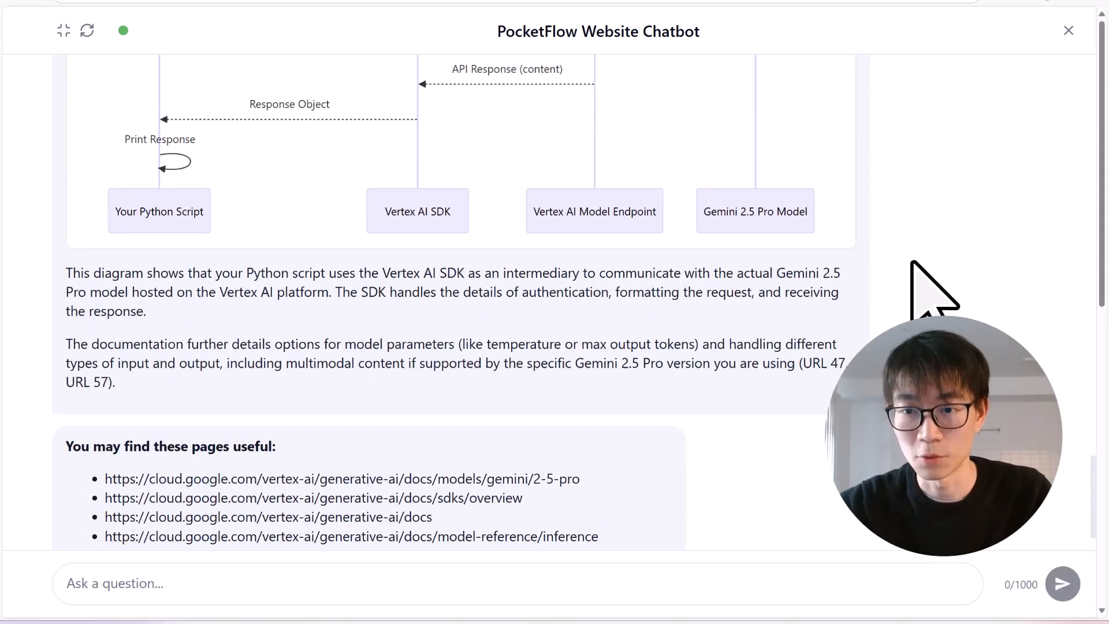
{"action": "scroll", "scroll_direction": "down", "scroll_amount": 3}
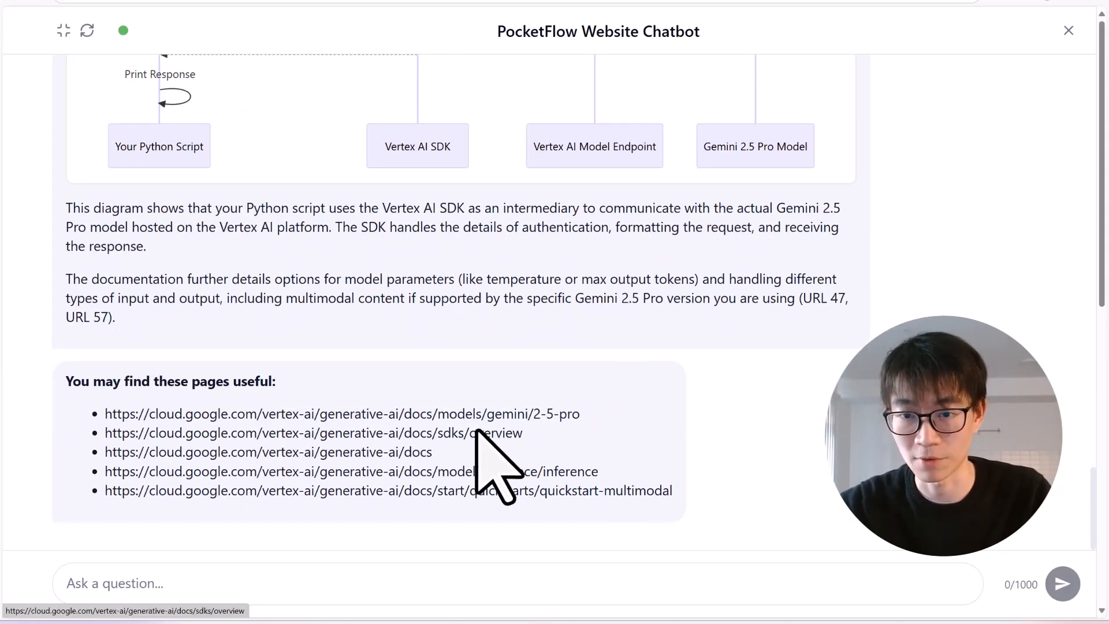
{"action": "left_click", "coordinate": [342, 432]}
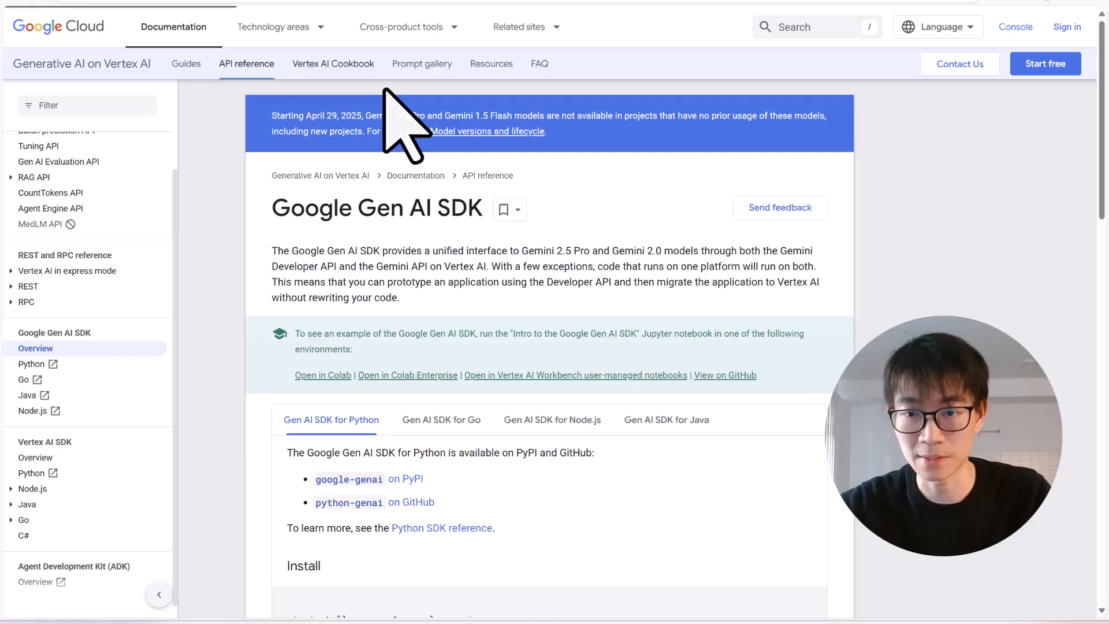
{"action": "scroll", "scroll_direction": "down", "scroll_amount": 3}
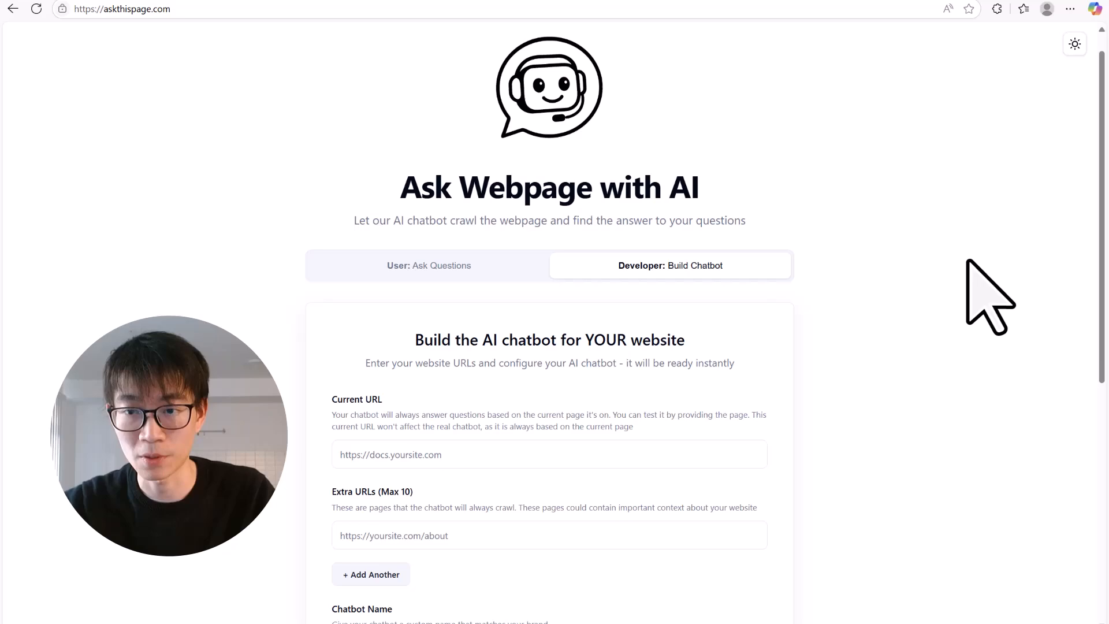
Scroll down the PocketFlow README to reach the documentation link.
{"action": "scroll", "scroll_direction": "down", "scroll_amount": 3}
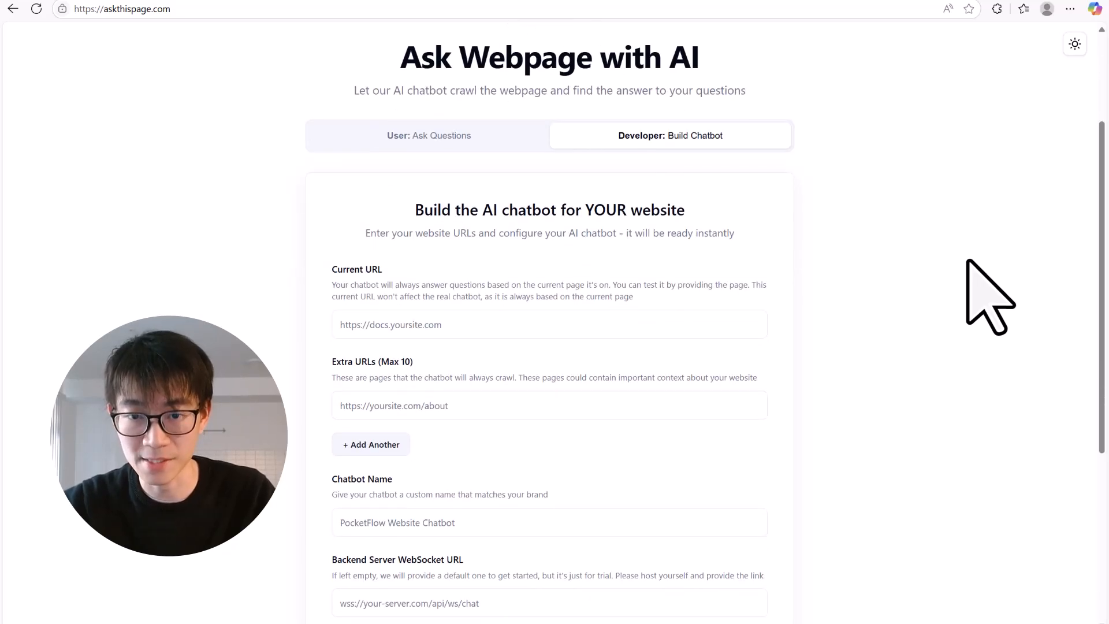
{"action": "scroll", "scroll_direction": "down", "scroll_amount": 3}
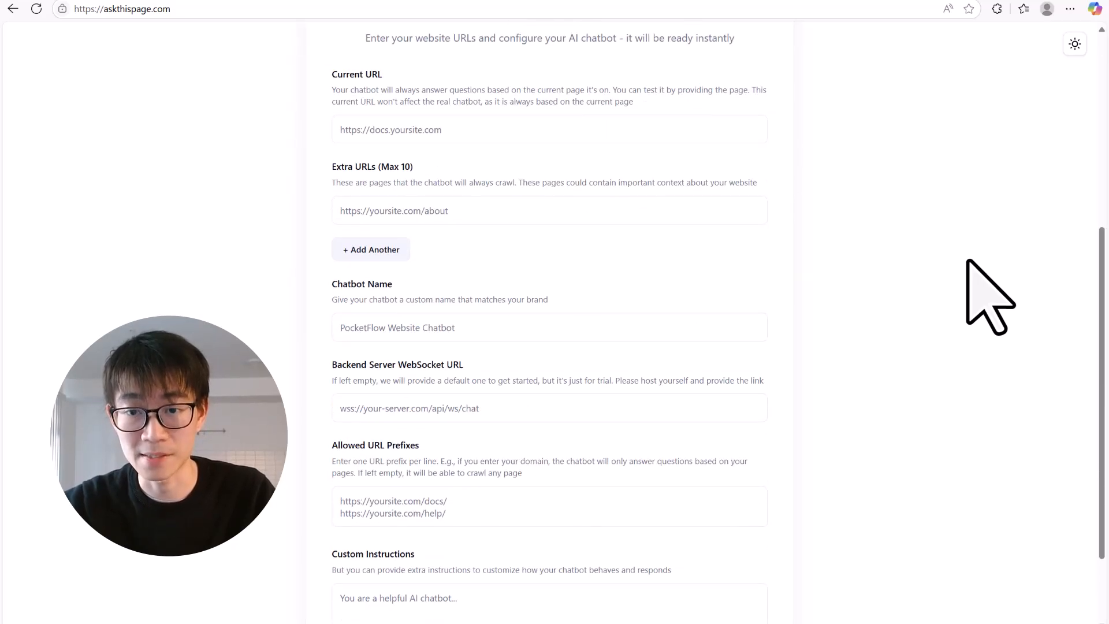
{"action": "scroll", "scroll_direction": "down", "scroll_amount": 3}
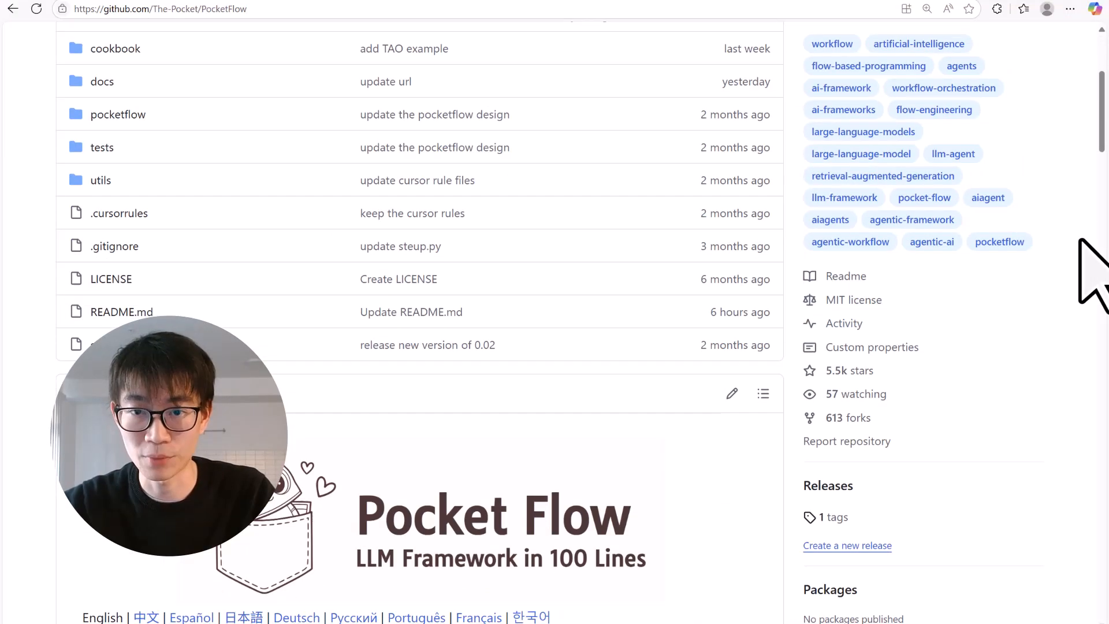
{"action": "scroll", "scroll_direction": "down", "scroll_amount": 3}
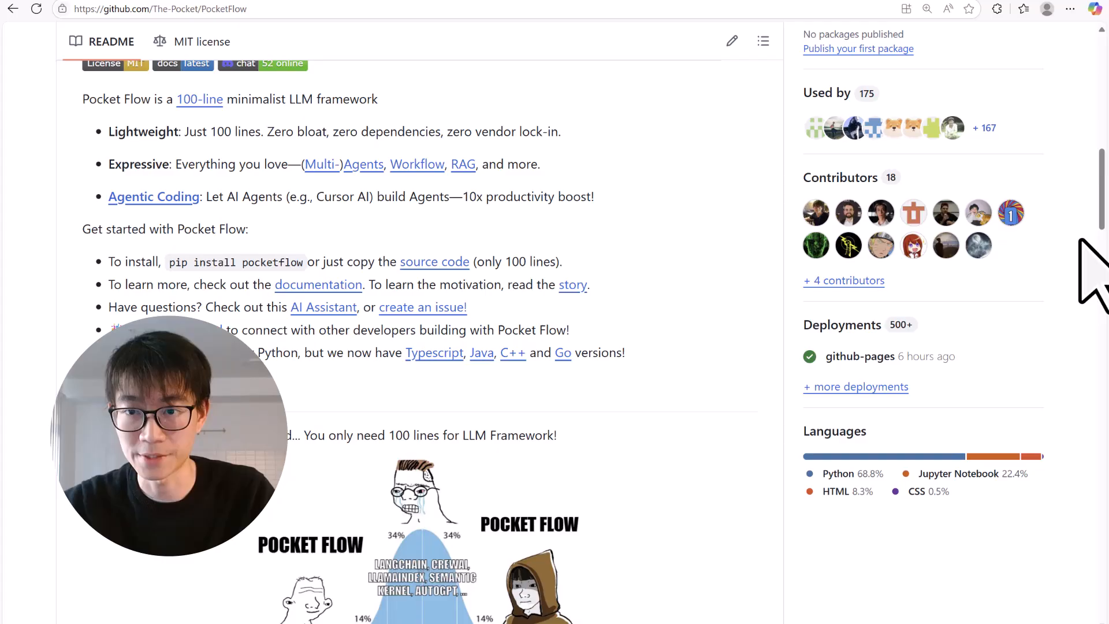
{"action": "scroll", "scroll_direction": "down", "scroll_amount": 3}
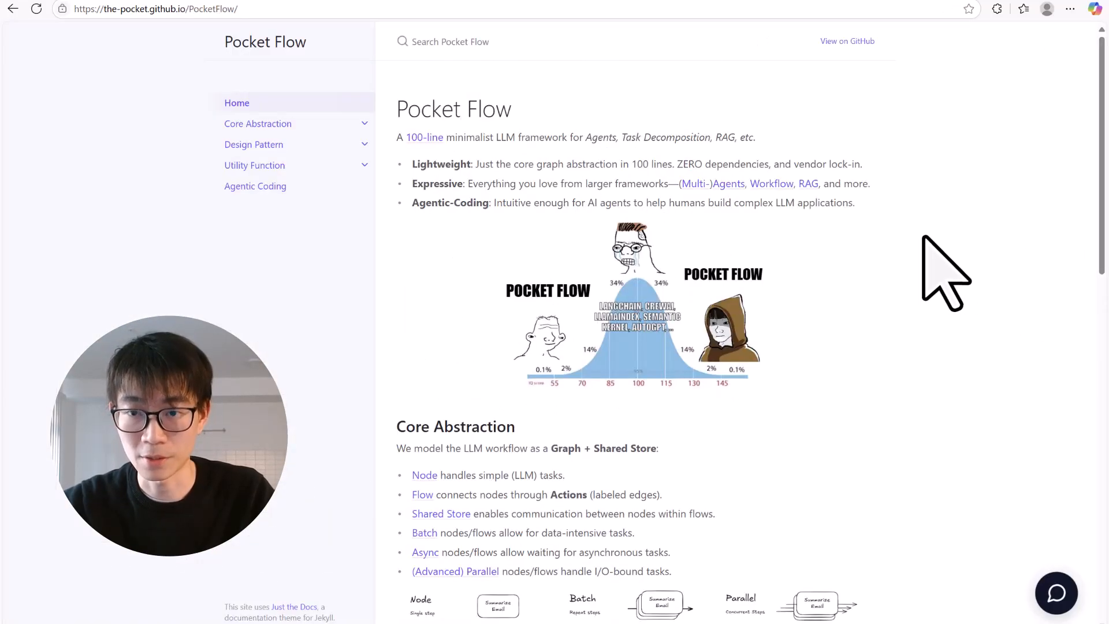
{"action": "scroll", "scroll_direction": "down", "scroll_amount": 3}
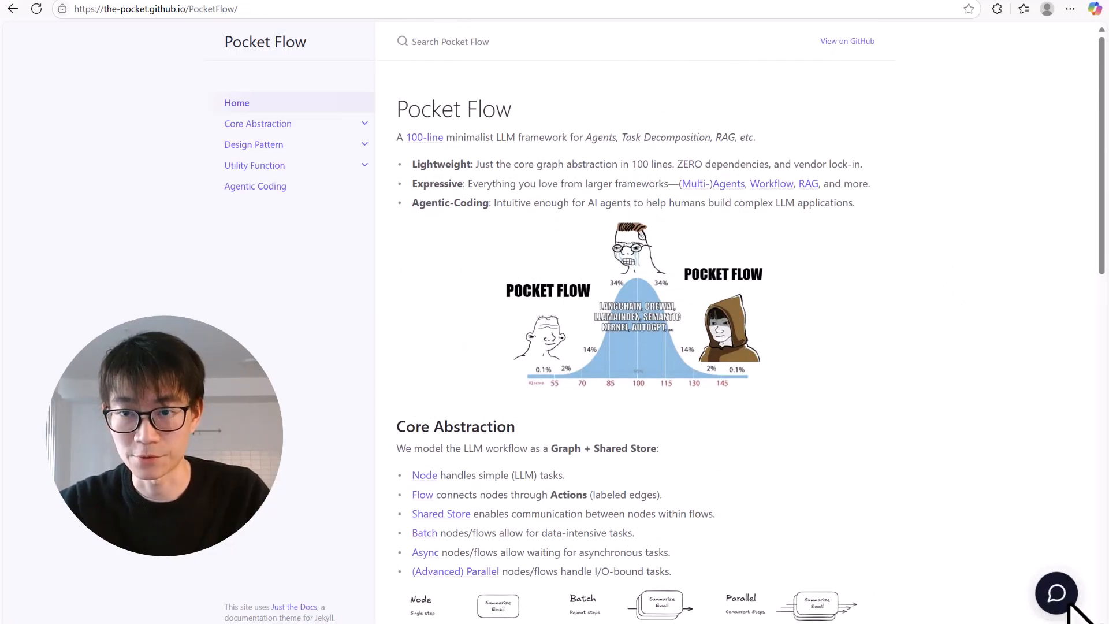
Ask the Pocket Flow docs chatbot how to build a RAG system and scroll its answer.
{"action": "type", "text": "How do I build a RAG system with PocketFlow"}
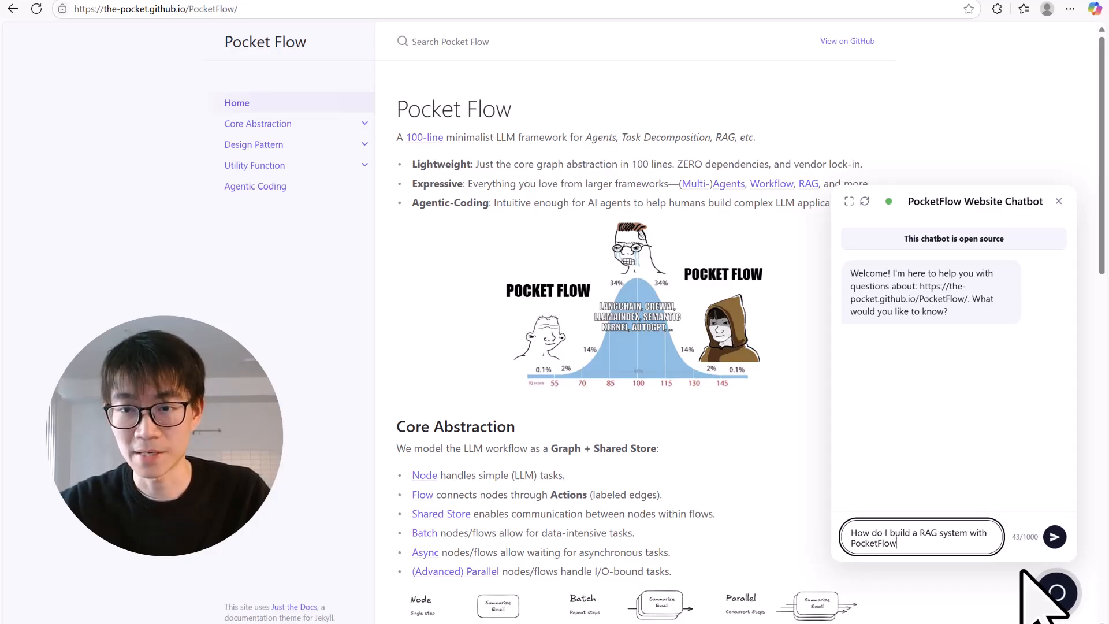
{"action": "left_click", "coordinate": [1055, 536]}
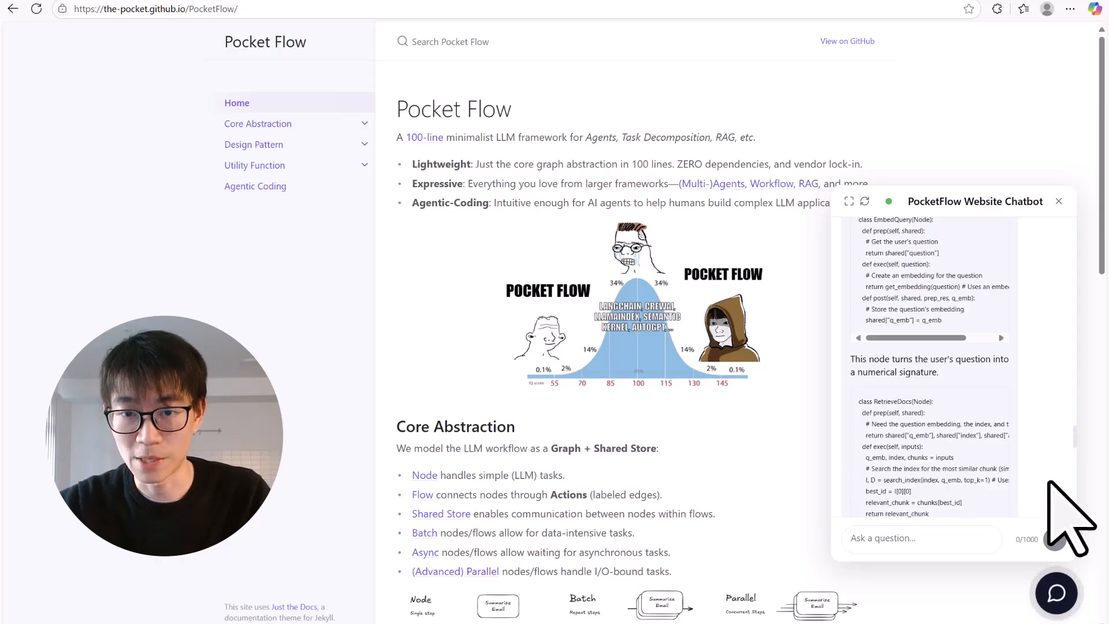
{"action": "scroll", "scroll_direction": "down", "scroll_amount": 3}
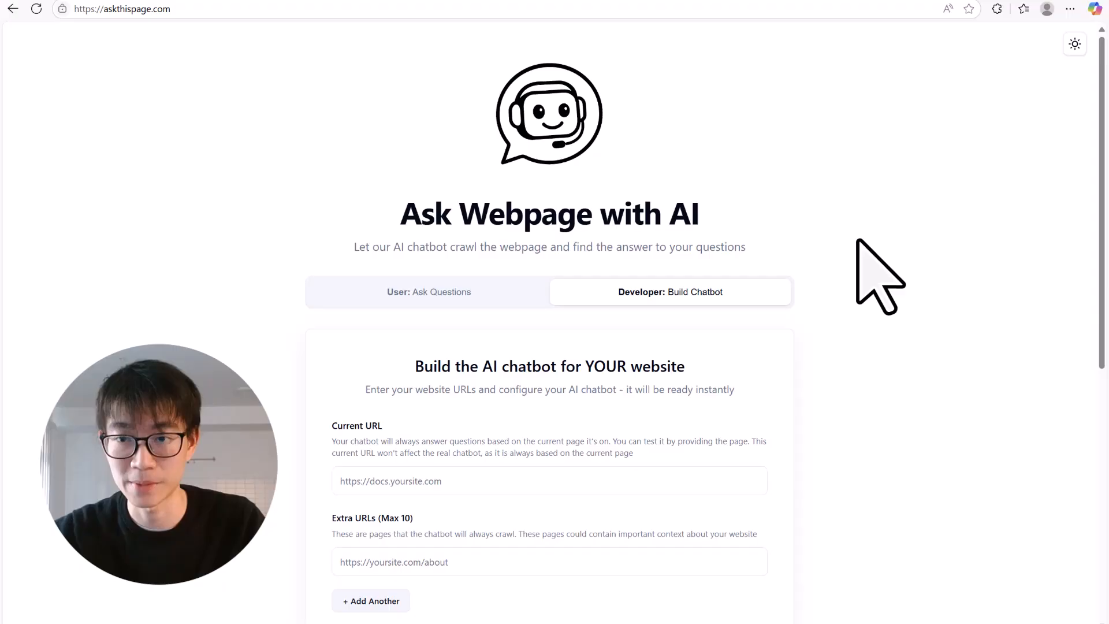
{"action": "type", "text": "https://the-pocket.github.io/PocketFlow/"}
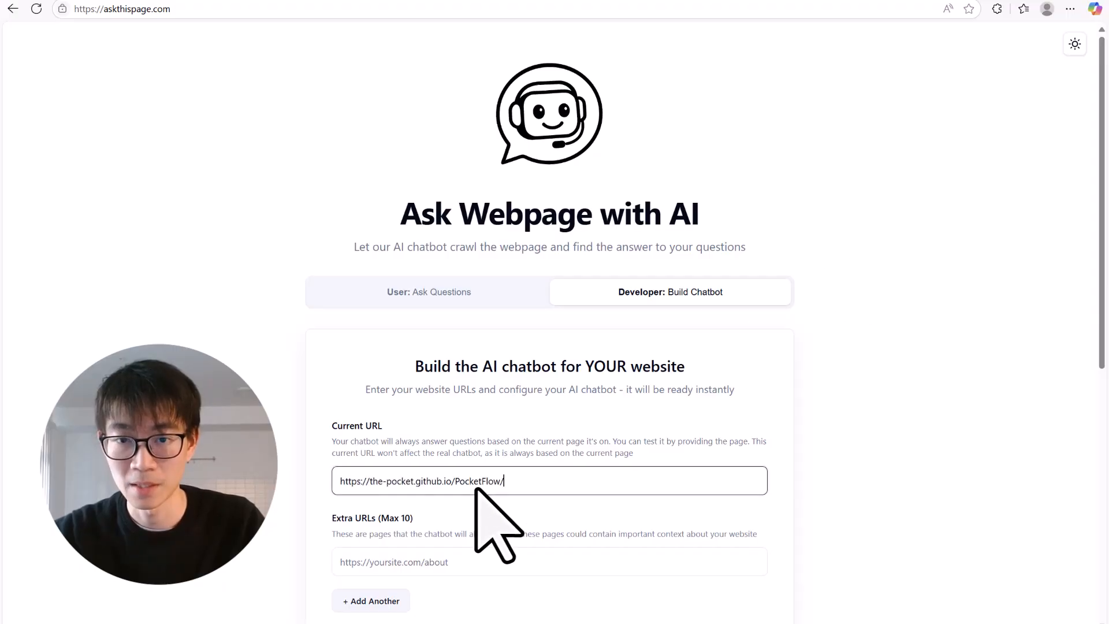
{"action": "scroll", "scroll_direction": "down", "scroll_amount": 3}
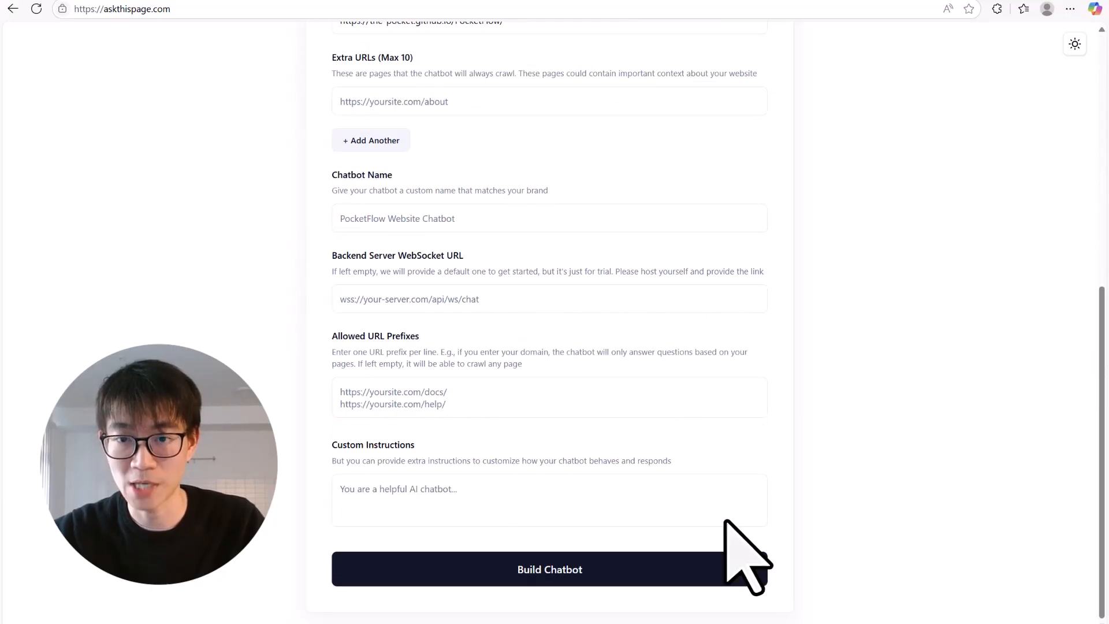
{"action": "left_click", "coordinate": [549, 568]}
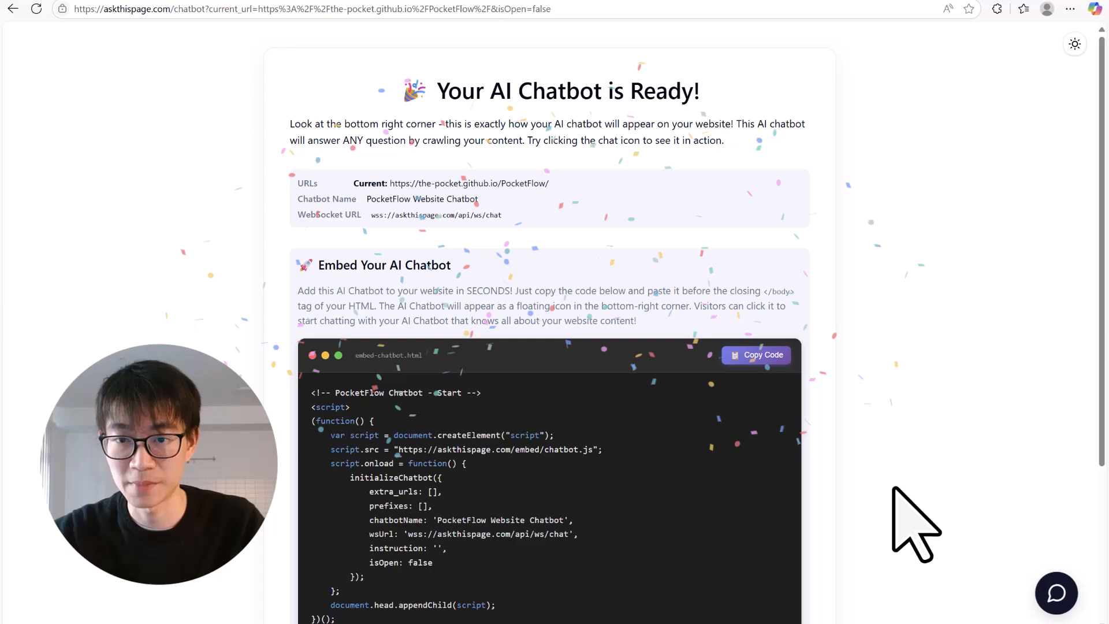
{"action": "scroll", "scroll_direction": "down", "scroll_amount": 3}
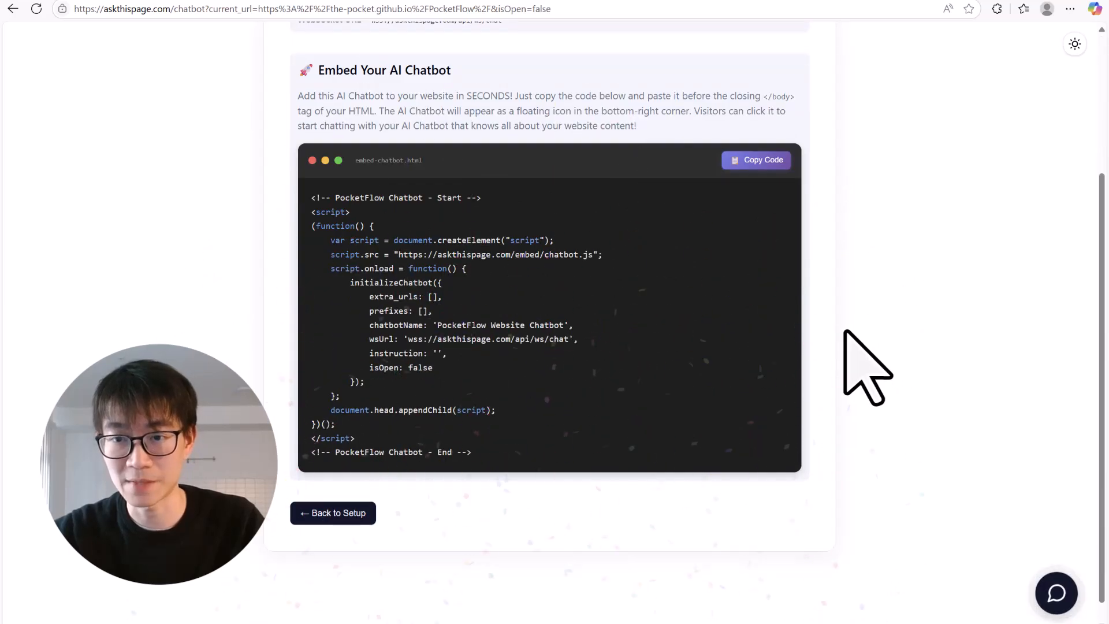
{"action": "left_click", "coordinate": [755, 159]}
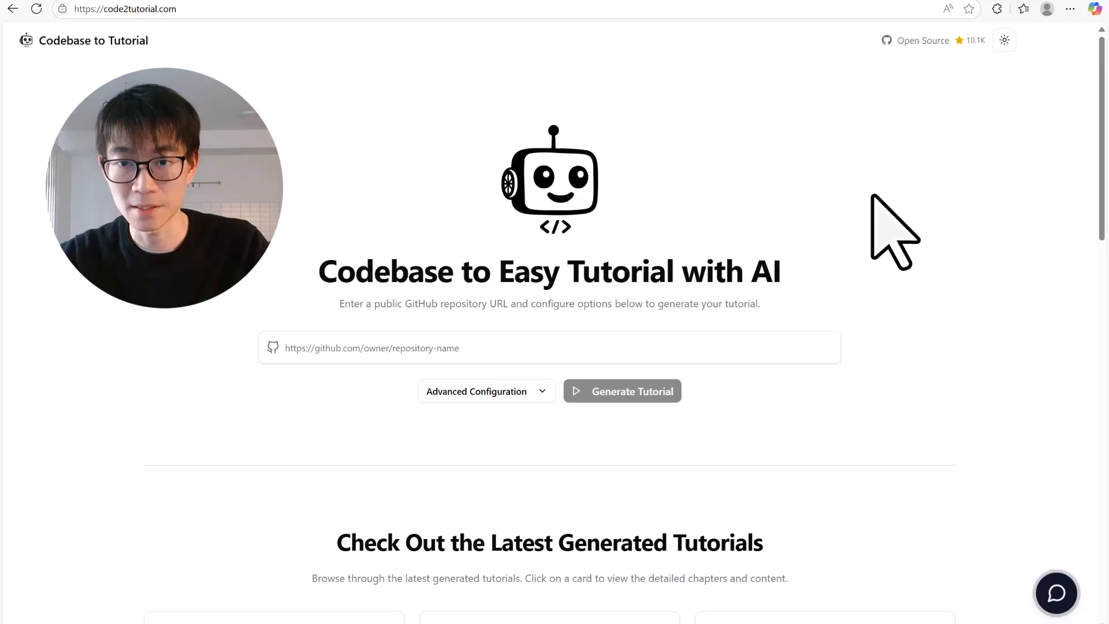
Scroll through the latest generated tutorials to find the modelcontextprotocol tutorial.
{"action": "scroll", "scroll_direction": "down", "scroll_amount": 3}
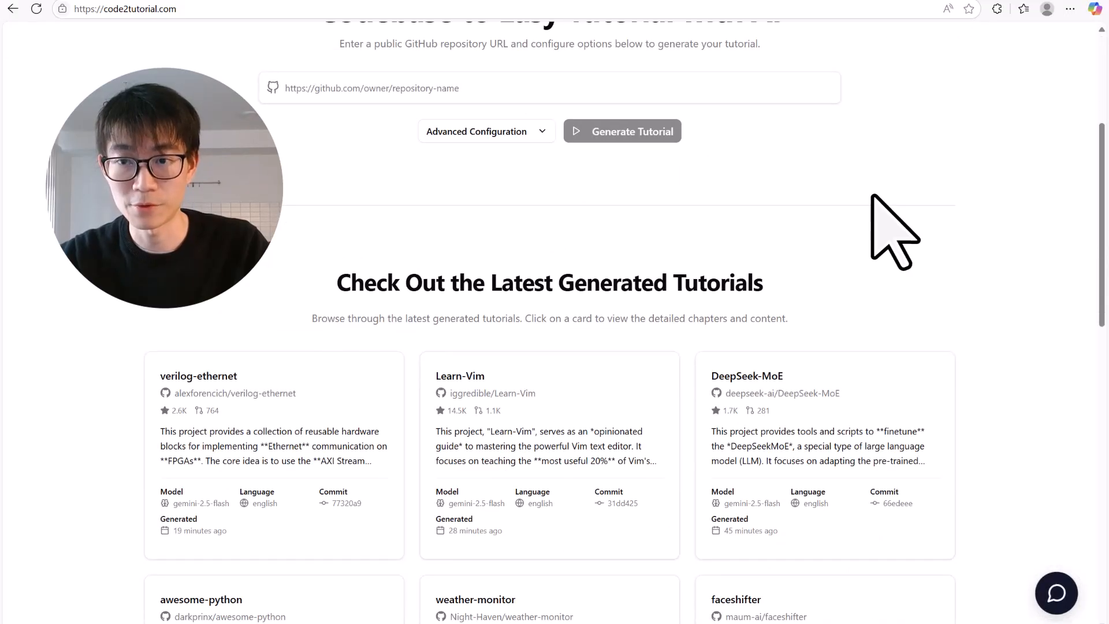
{"action": "scroll", "scroll_direction": "down", "scroll_amount": 3}
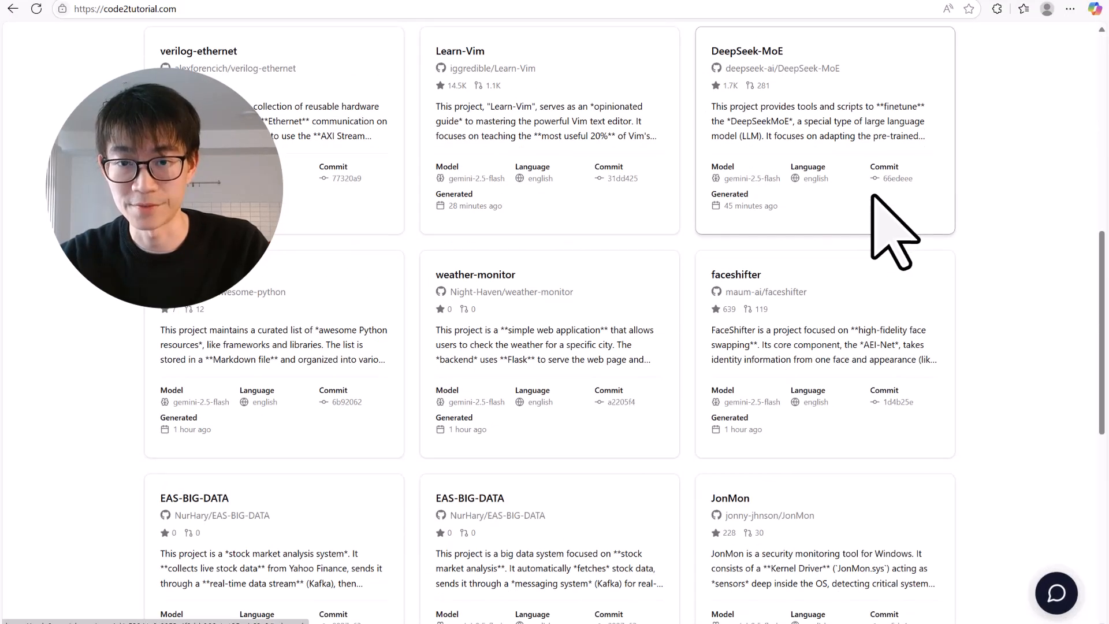
{"action": "scroll", "scroll_direction": "down", "scroll_amount": 3}
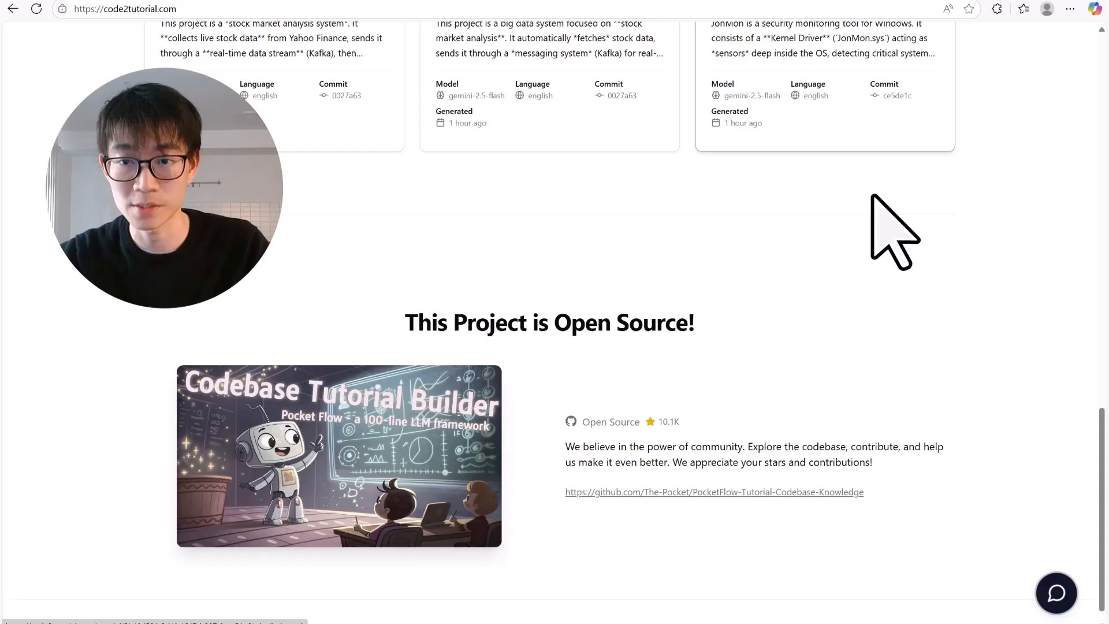
{"action": "scroll", "scroll_direction": "down", "scroll_amount": 3}
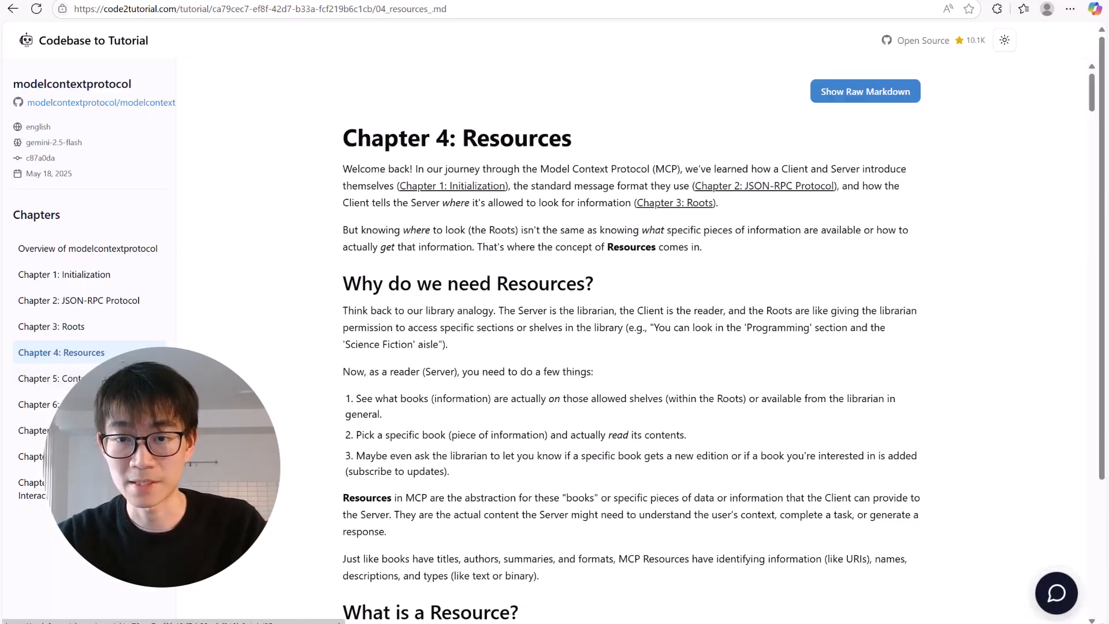
Open the sampling and LLM interaction chapter and scroll through its sequence diagrams.
{"action": "left_click", "coordinate": [36, 430]}
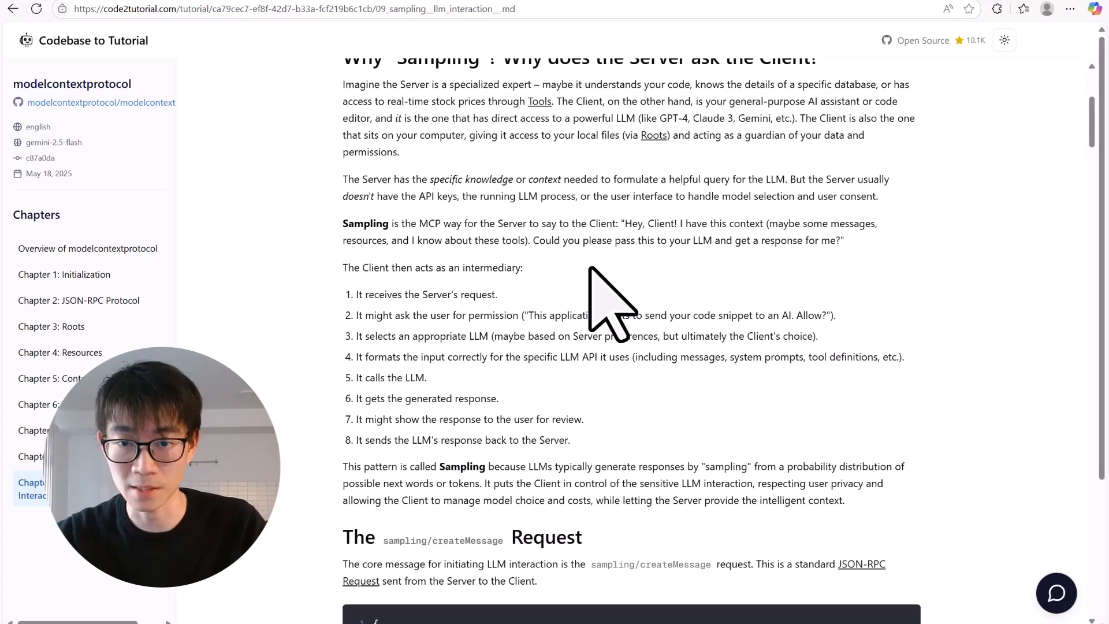
{"action": "scroll", "scroll_direction": "down", "scroll_amount": 3}
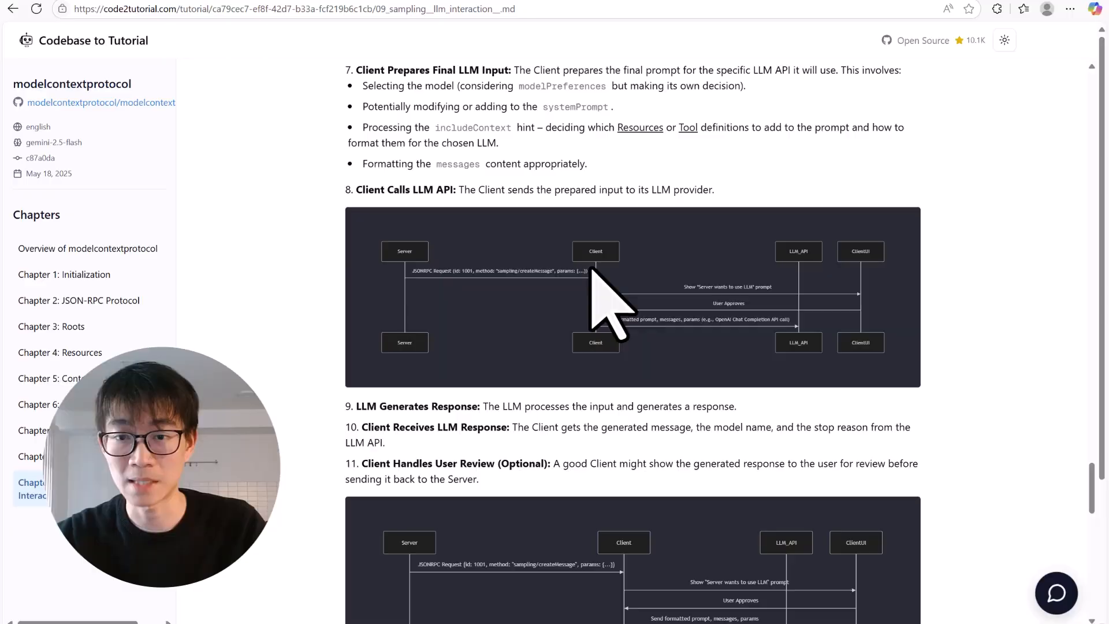
{"action": "scroll", "scroll_direction": "down", "scroll_amount": 3}
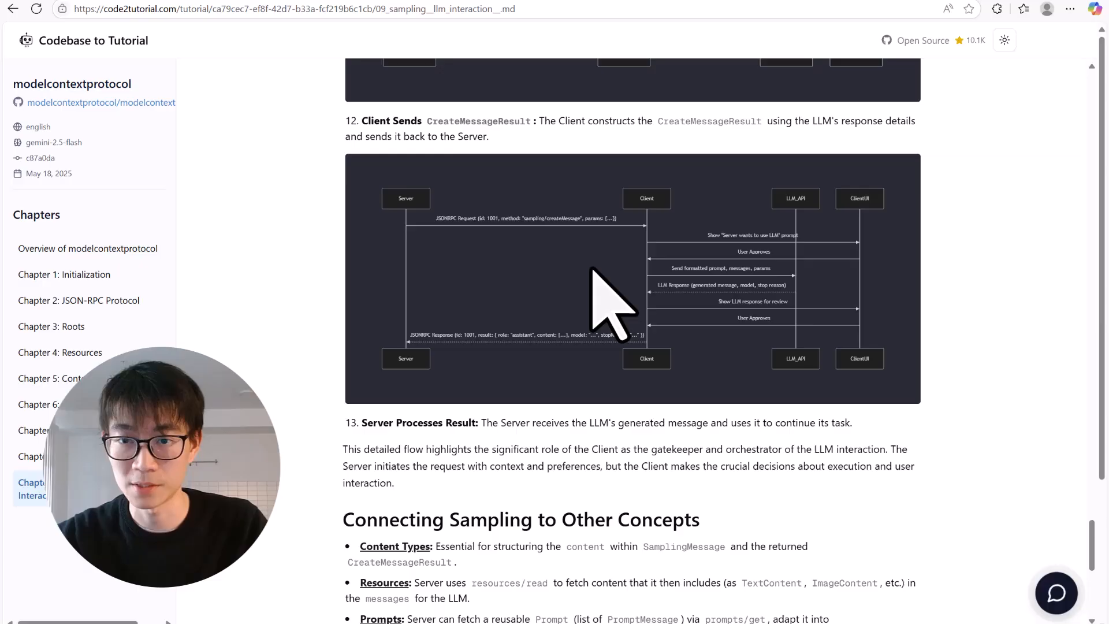
Ask the tutorial chatbot how sampling differs from tool use, then close the chat panel.
{"action": "left_click", "coordinate": [1055, 593]}
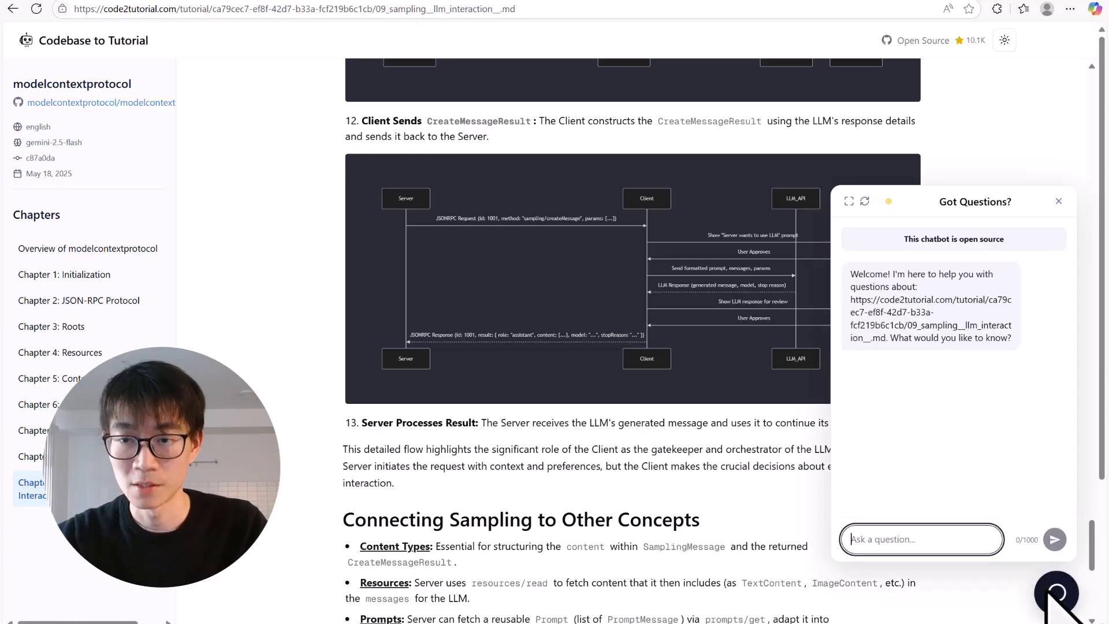
{"action": "type", "text": "ce"}
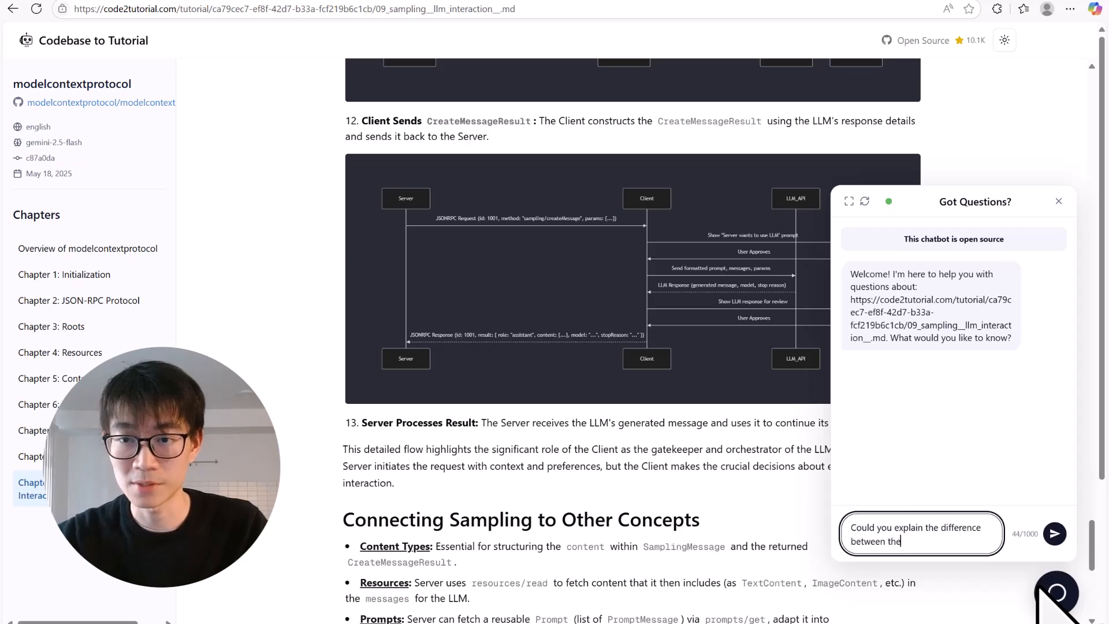
{"action": "type", "text": "sampling and tool use in MCP like"}
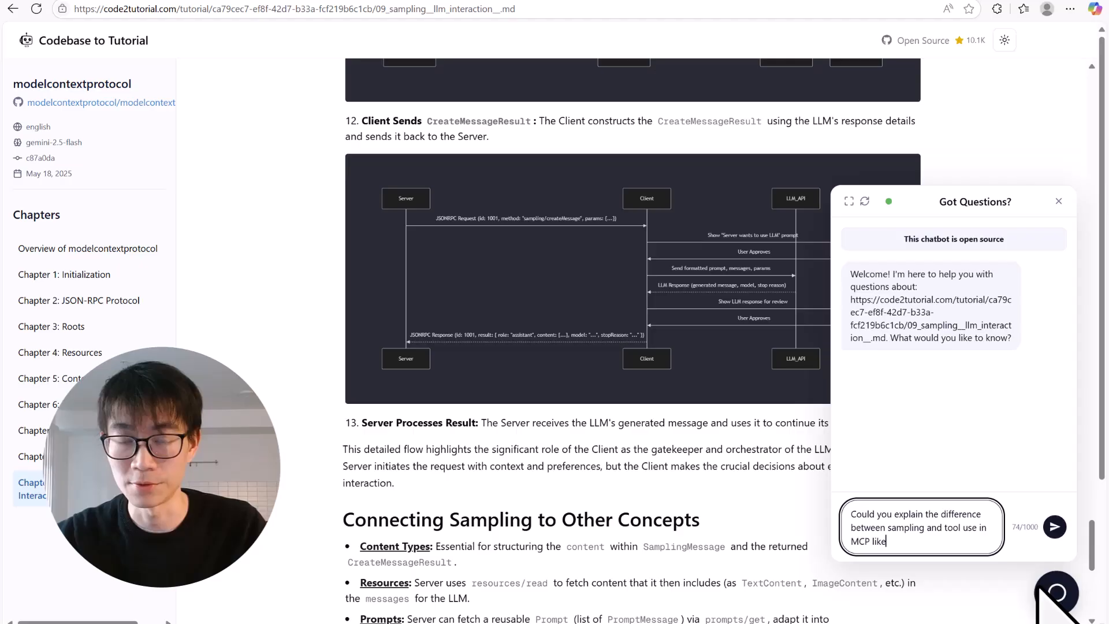
{"action": "left_click", "coordinate": [1055, 527]}
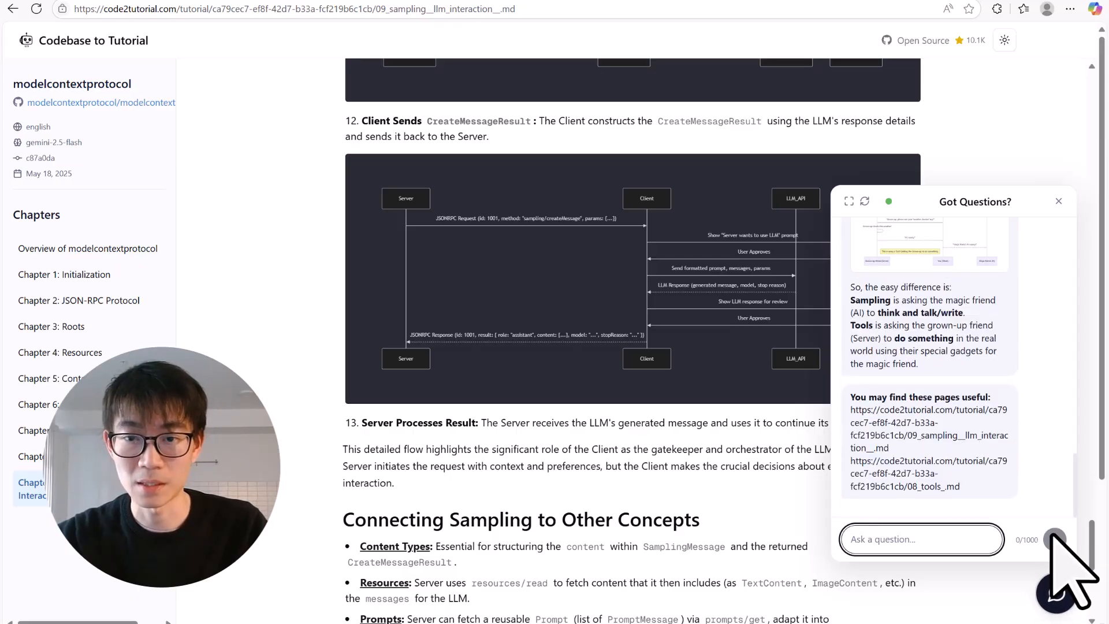
{"action": "left_click", "coordinate": [850, 202]}
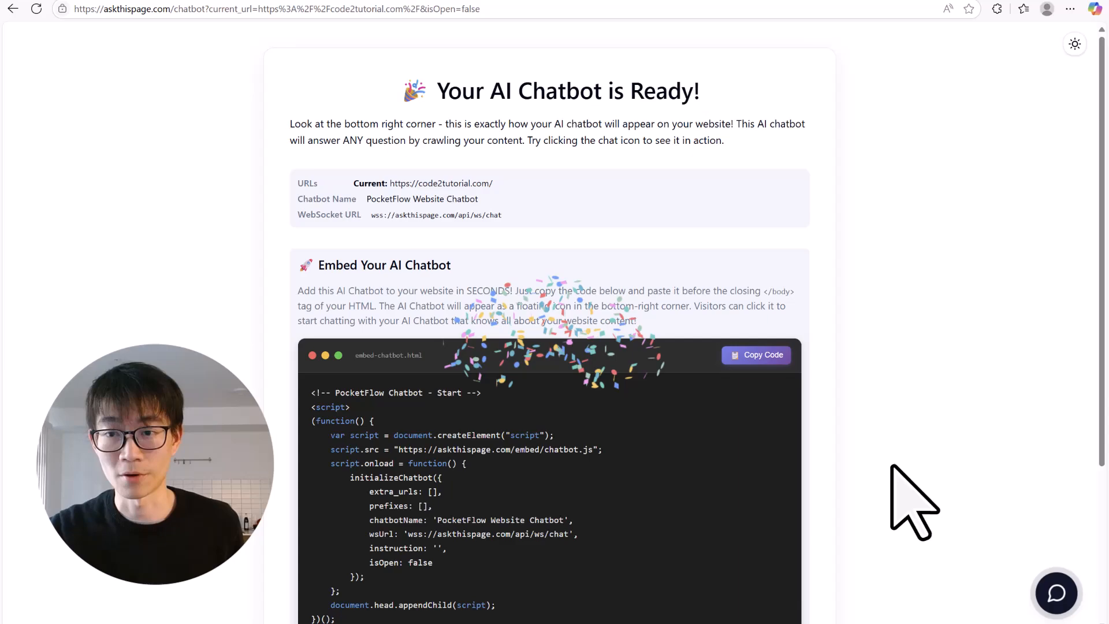
{"action": "scroll", "scroll_direction": "down", "scroll_amount": 3}
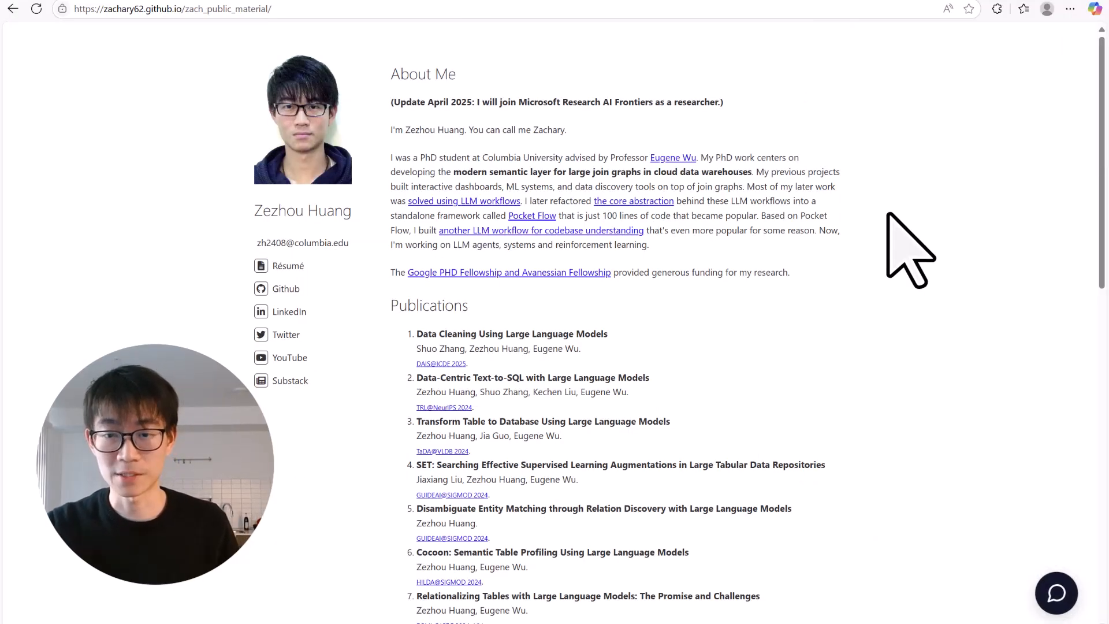
Ask the homepage chatbot "What's Zach's Youtube" and close the panel after its reply.
{"action": "scroll", "scroll_direction": "down", "scroll_amount": 3}
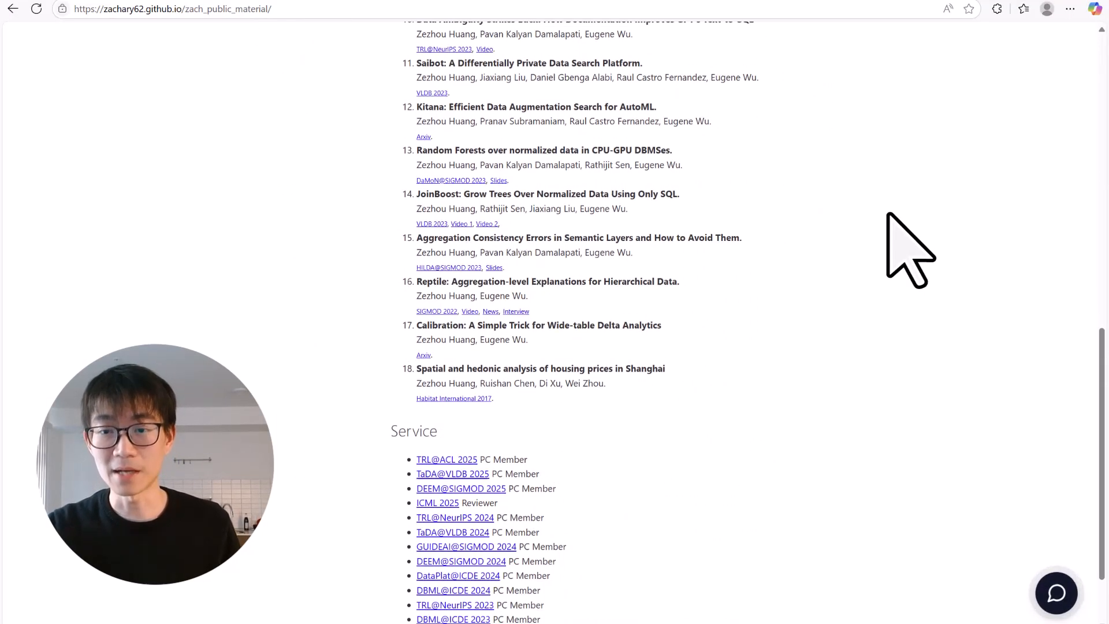
{"action": "scroll", "scroll_direction": "up", "scroll_amount": 3}
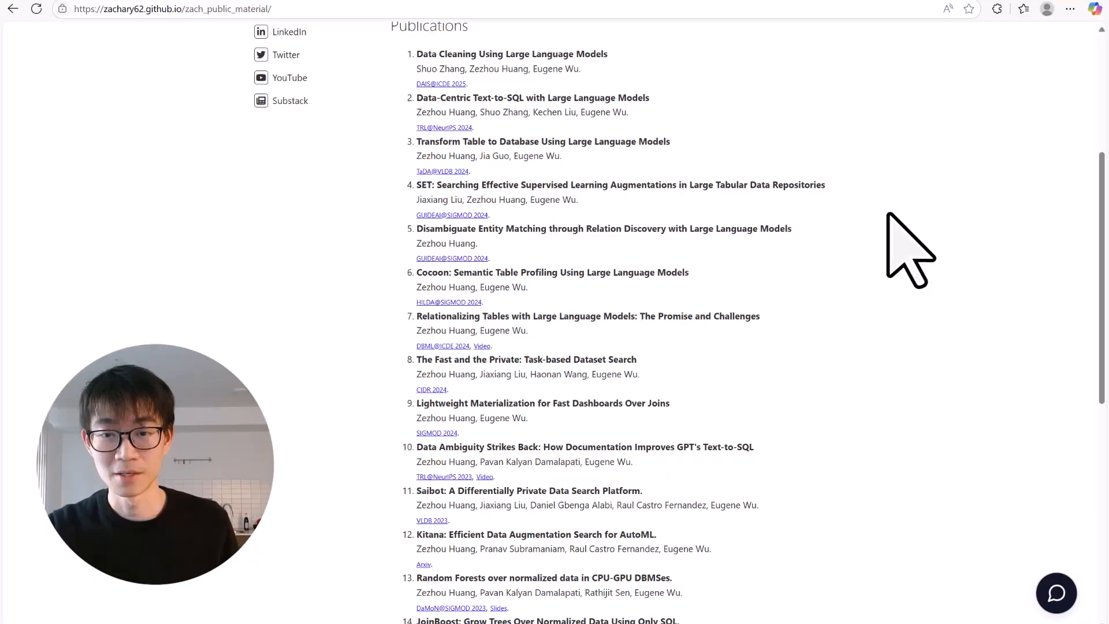
{"action": "scroll", "scroll_direction": "up", "scroll_amount": 3}
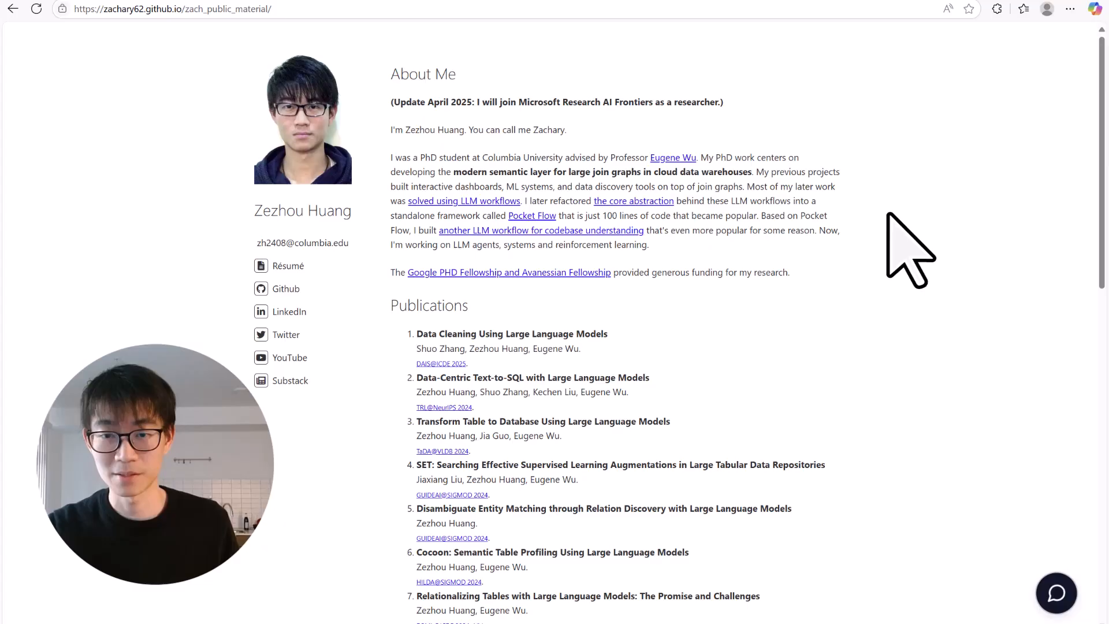
{"action": "left_click", "coordinate": [1056, 593]}
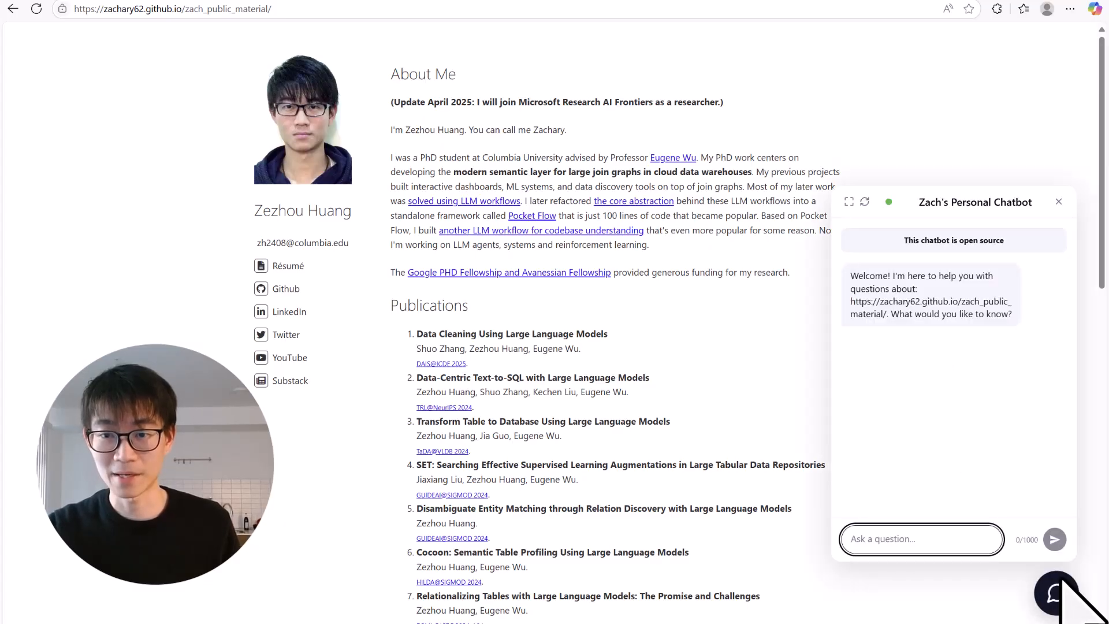
{"action": "type", "text": "What's Zach's Youtube"}
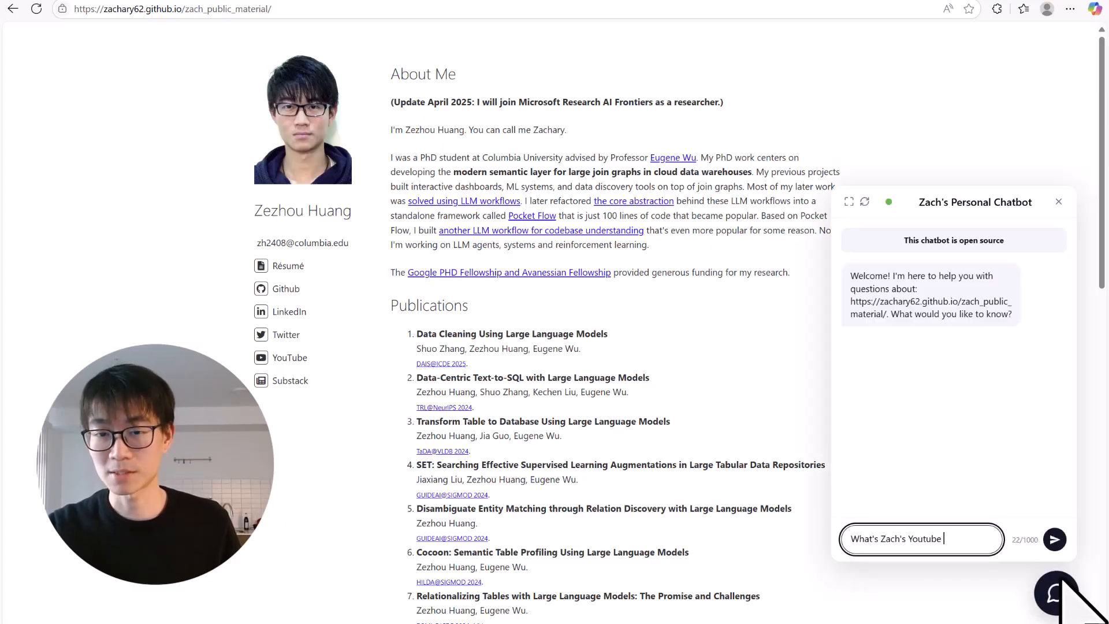
{"action": "left_click", "coordinate": [1055, 539]}
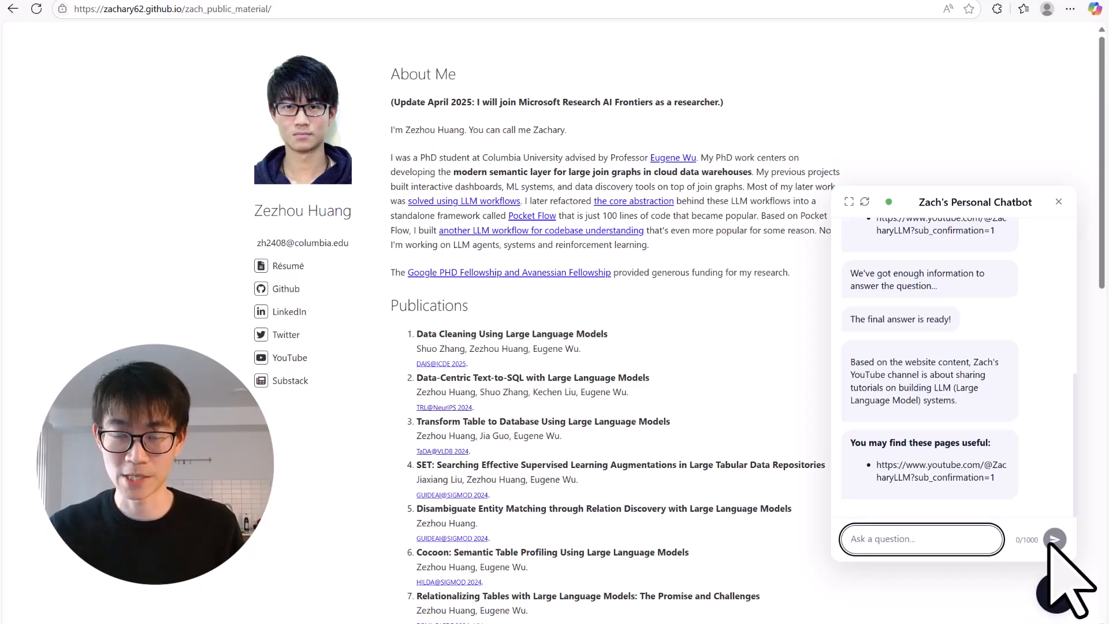
{"action": "left_click", "coordinate": [849, 202]}
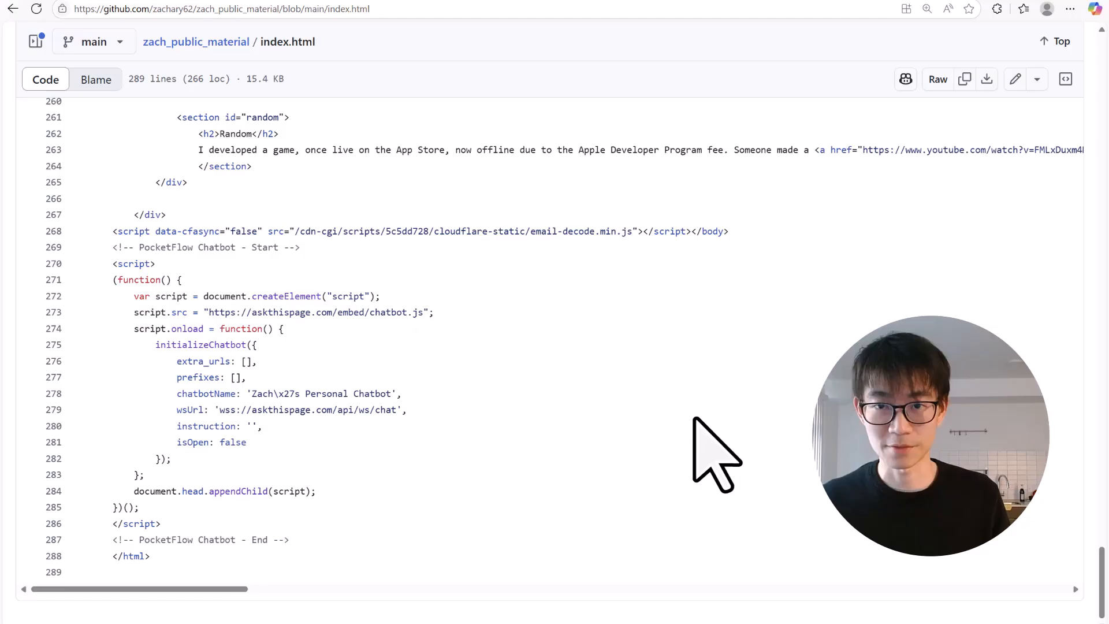
Highlight index.html's chatbot script, then scroll the PocketFlow-Tutorial-Website-Chatbot README down to Getting Started.
{"action": "left_click_drag", "start_coordinate": [142, 280], "coordinate": [142, 523]}
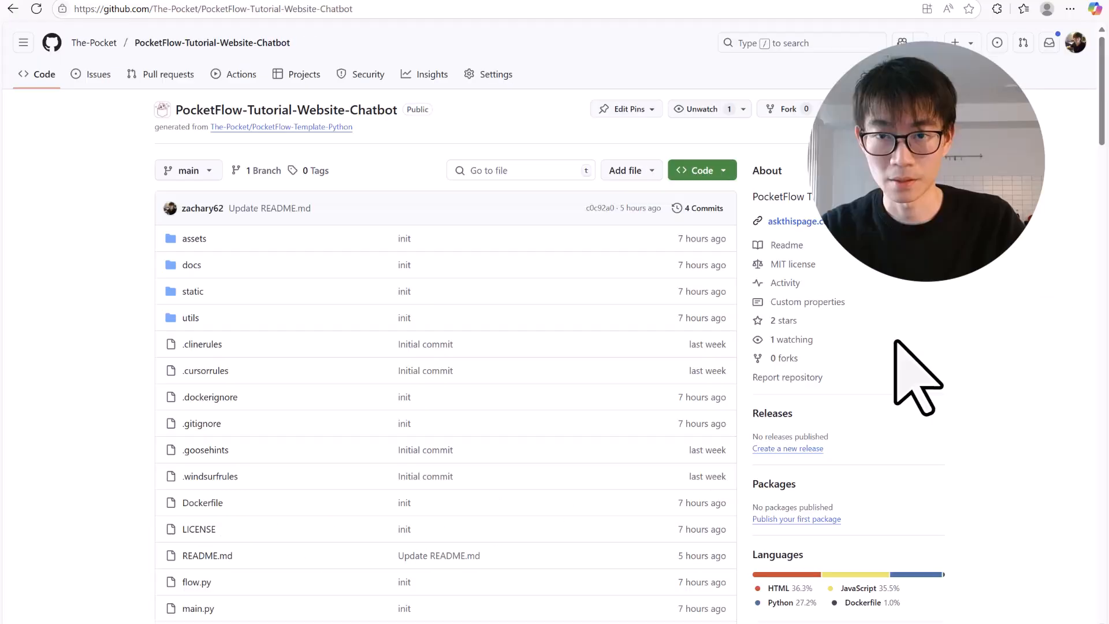
{"action": "scroll", "scroll_direction": "down", "scroll_amount": 3}
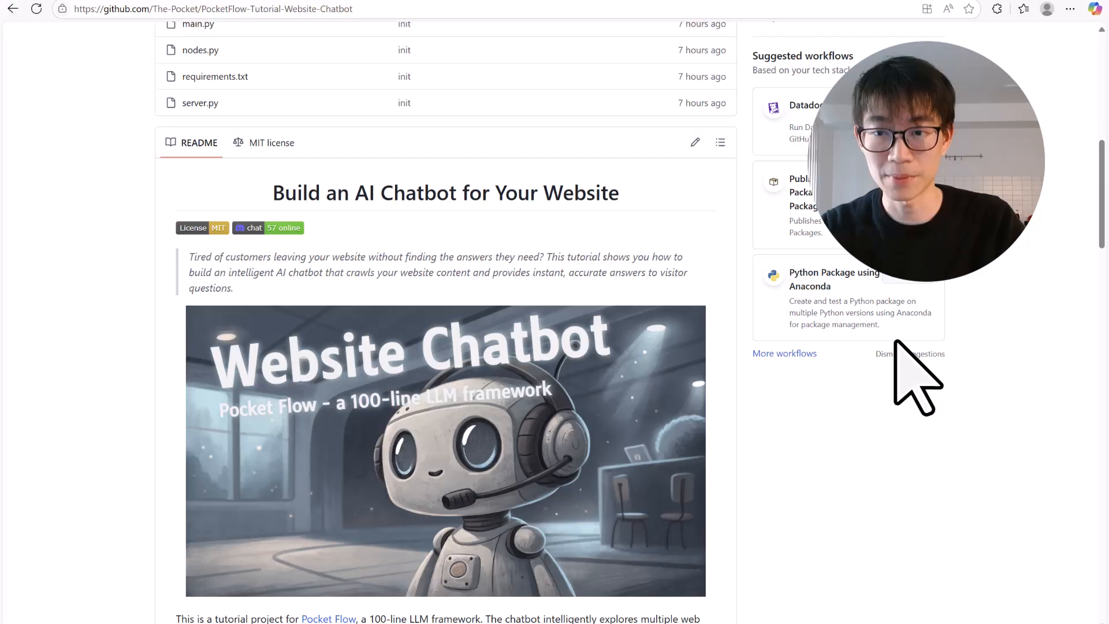
{"action": "scroll", "scroll_direction": "down", "scroll_amount": 3}
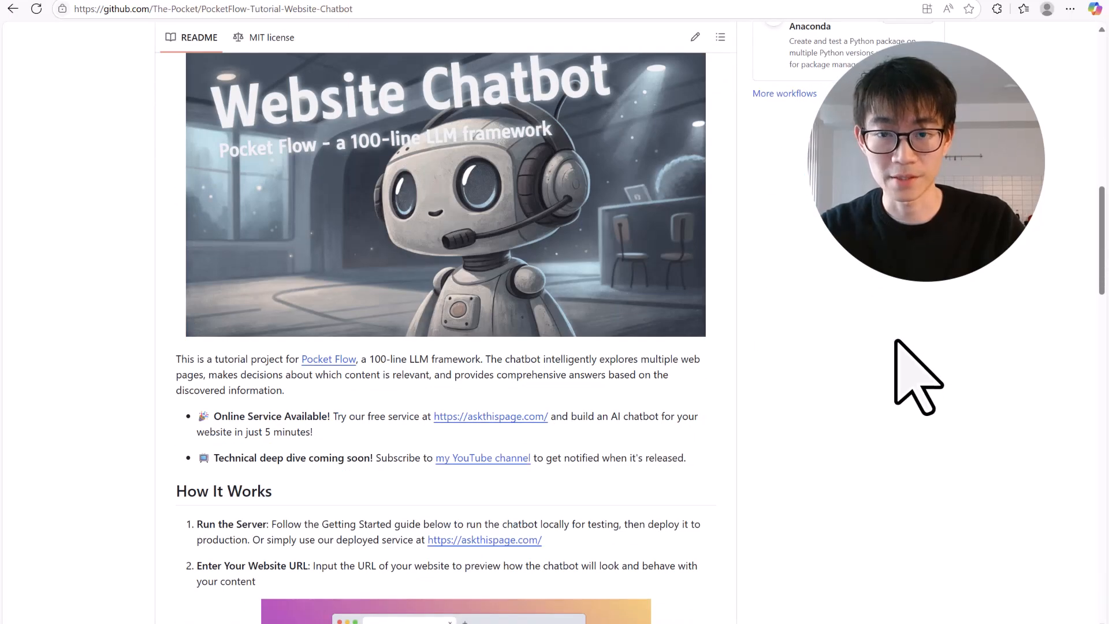
{"action": "scroll", "scroll_direction": "down", "scroll_amount": 3}
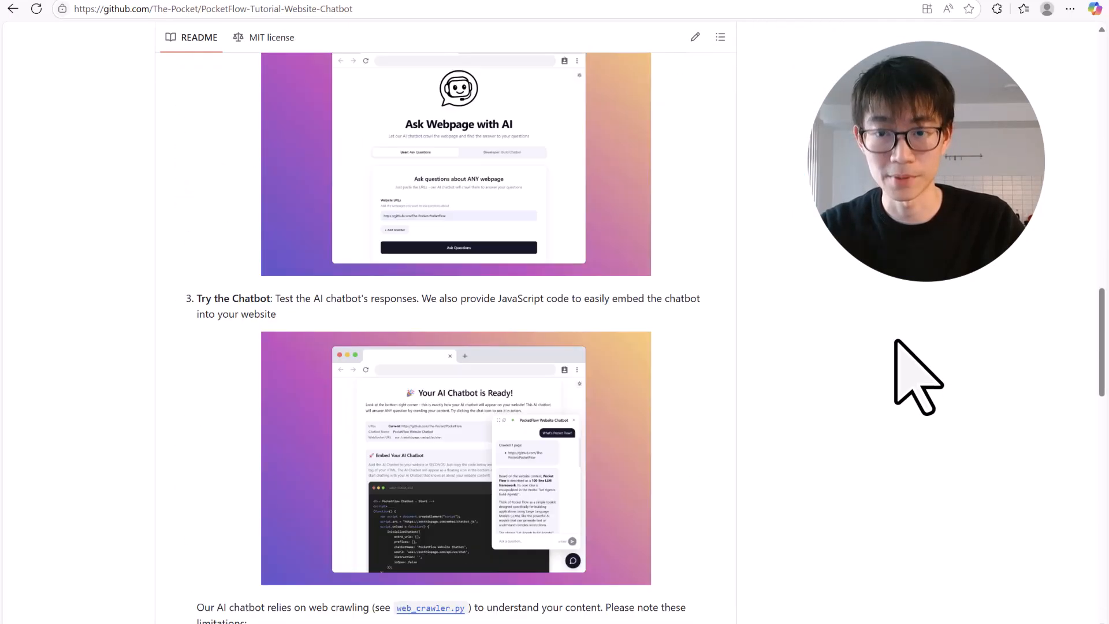
{"action": "scroll", "scroll_direction": "down", "scroll_amount": 3}
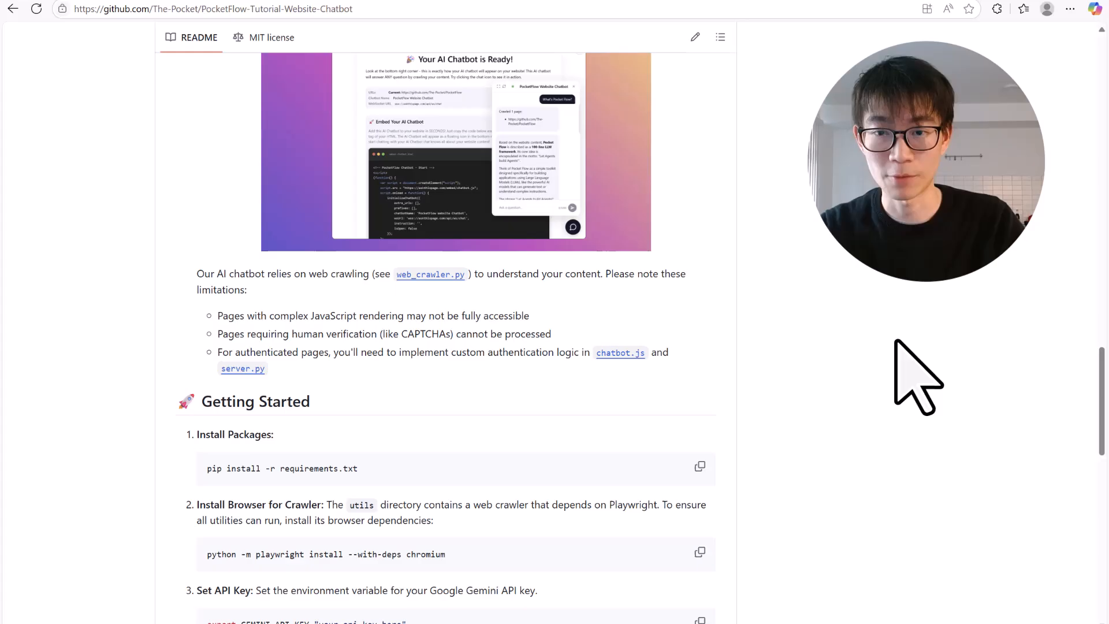
{"action": "scroll", "scroll_direction": "down", "scroll_amount": 3}
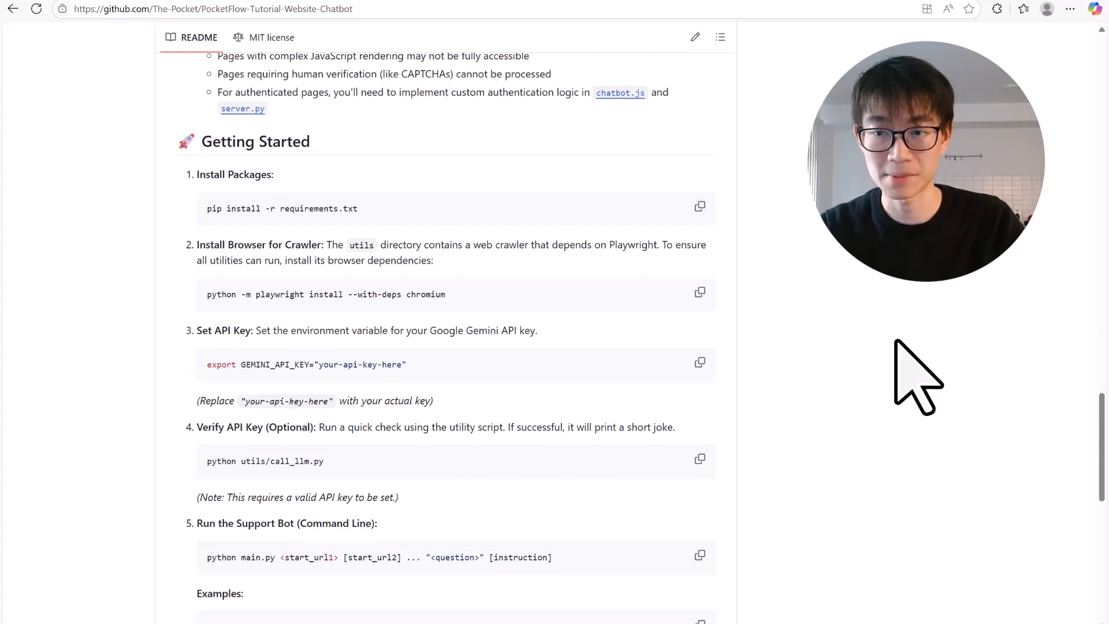
{"action": "scroll", "scroll_direction": "down", "scroll_amount": 3}
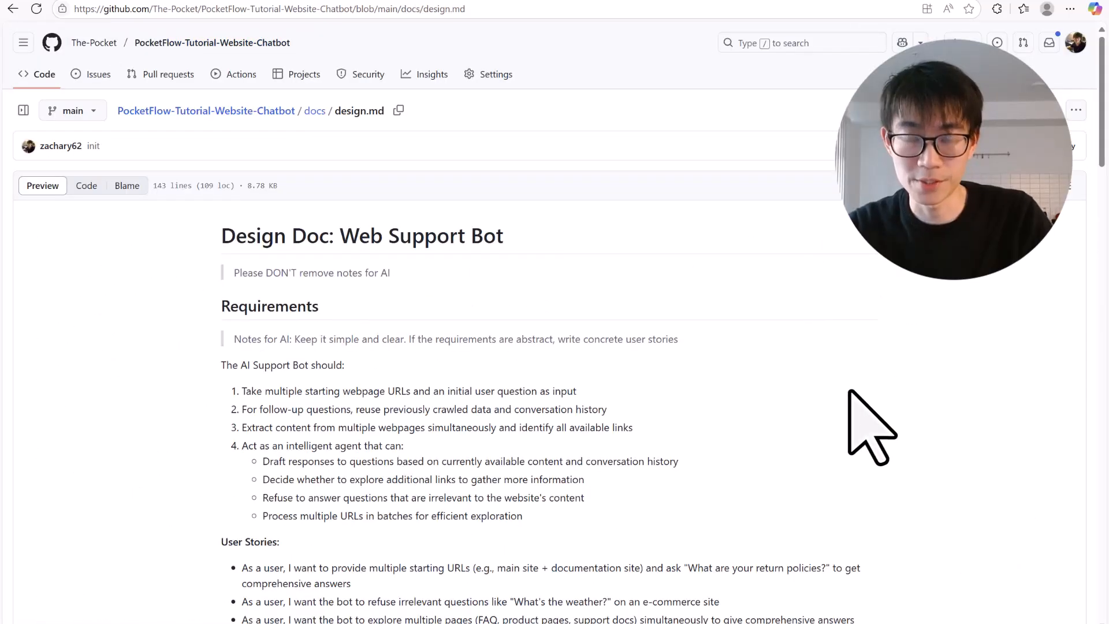
{"action": "scroll", "scroll_direction": "down", "scroll_amount": 3}
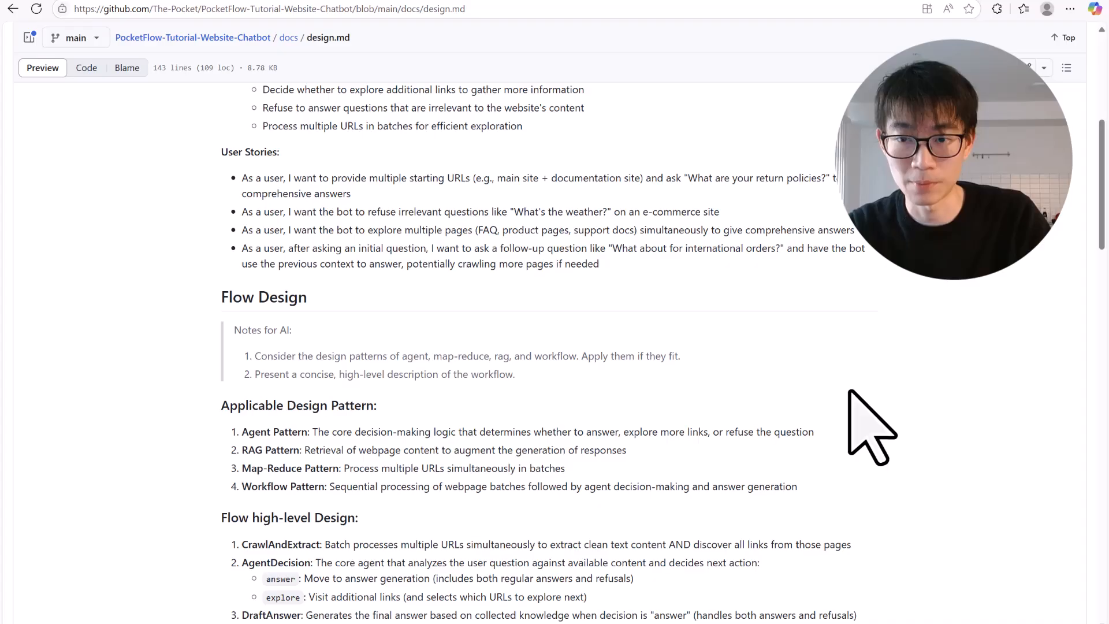
{"action": "scroll", "scroll_direction": "down", "scroll_amount": 3}
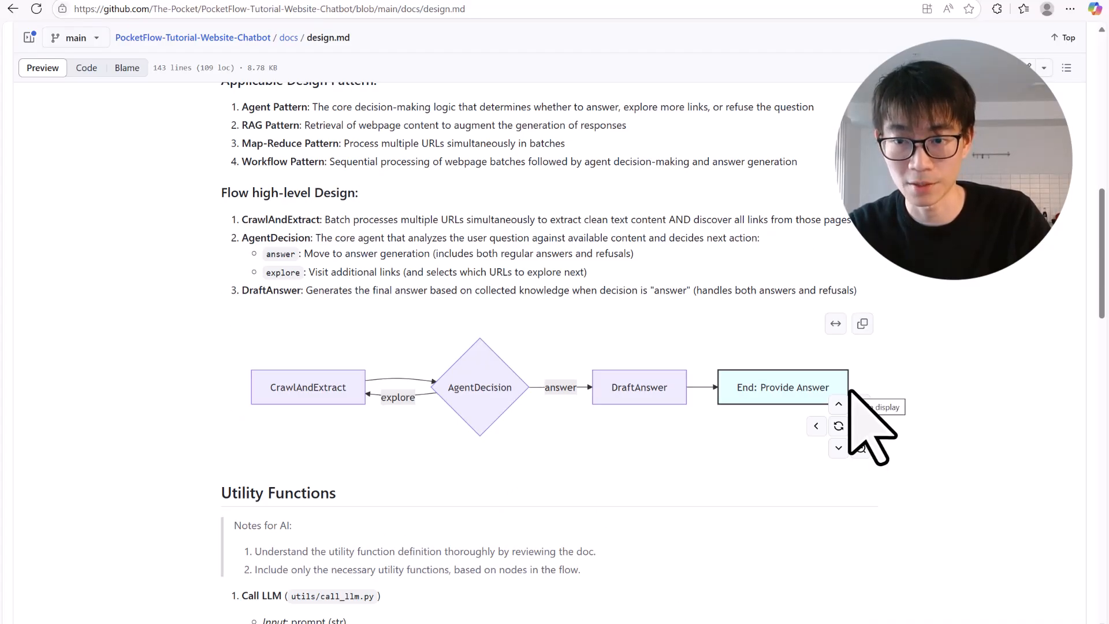
{"action": "scroll", "scroll_direction": "down", "scroll_amount": 3}
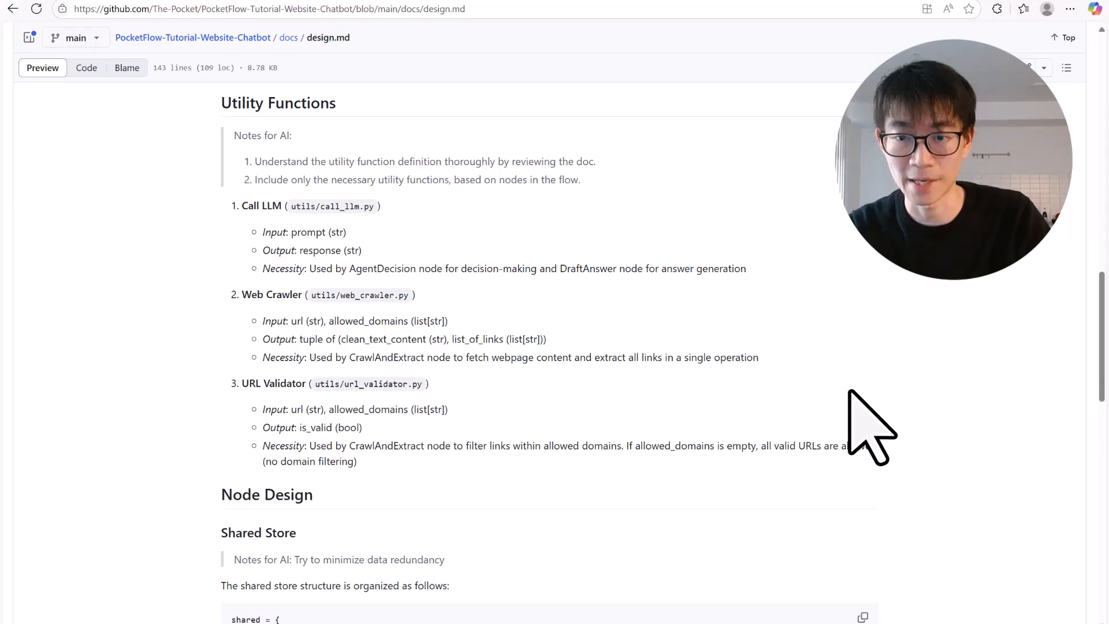
{"action": "scroll", "scroll_direction": "down", "scroll_amount": 3}
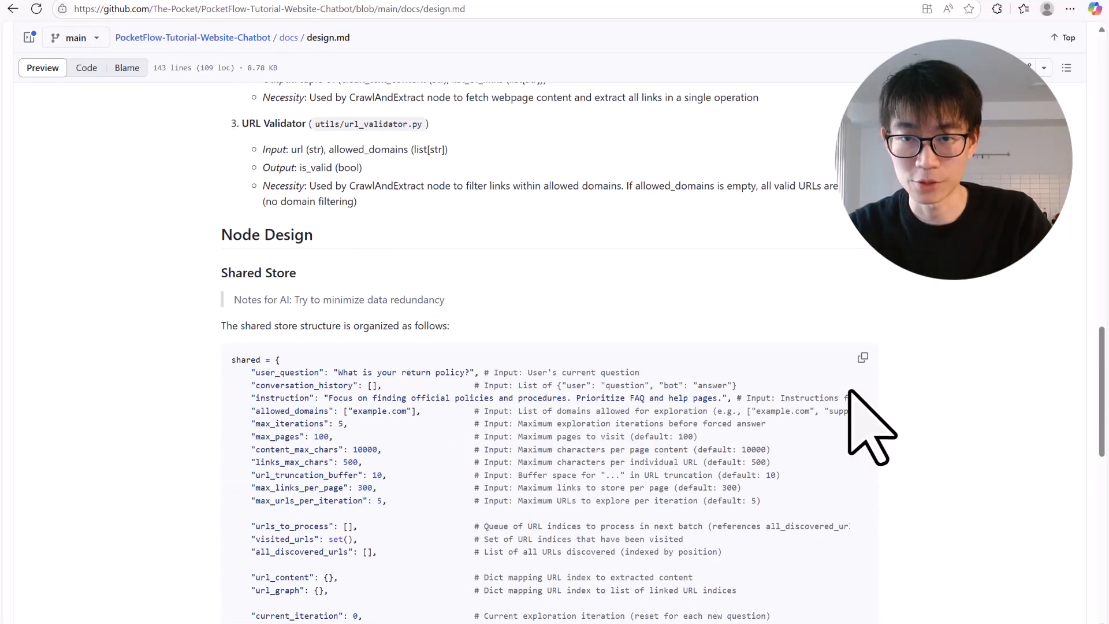
{"action": "scroll", "scroll_direction": "down", "scroll_amount": 3}
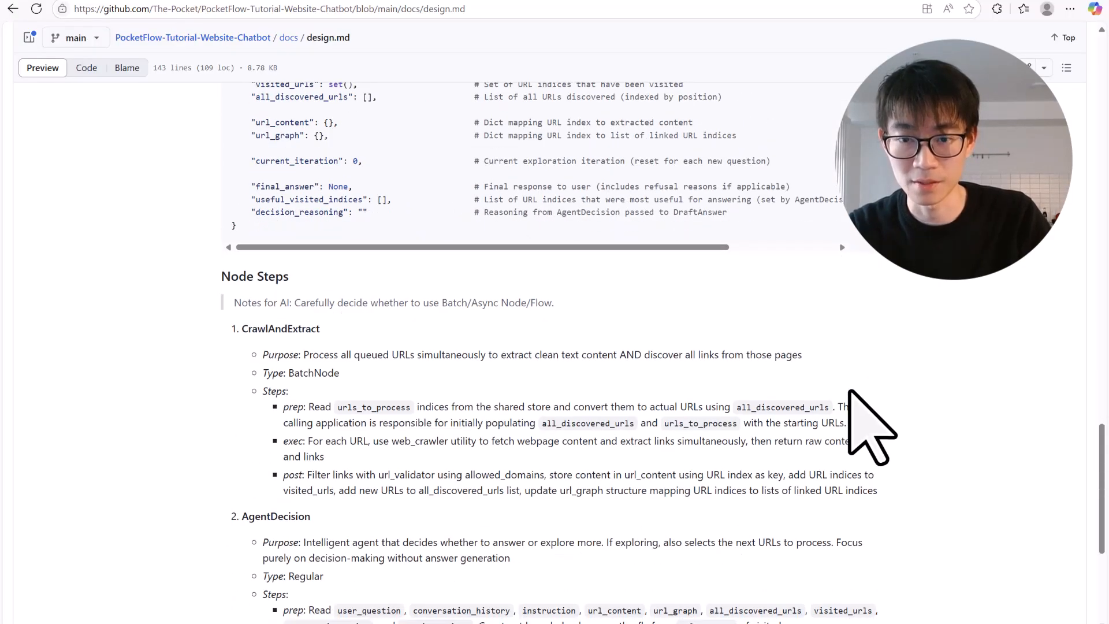
{"action": "scroll", "scroll_direction": "down", "scroll_amount": 3}
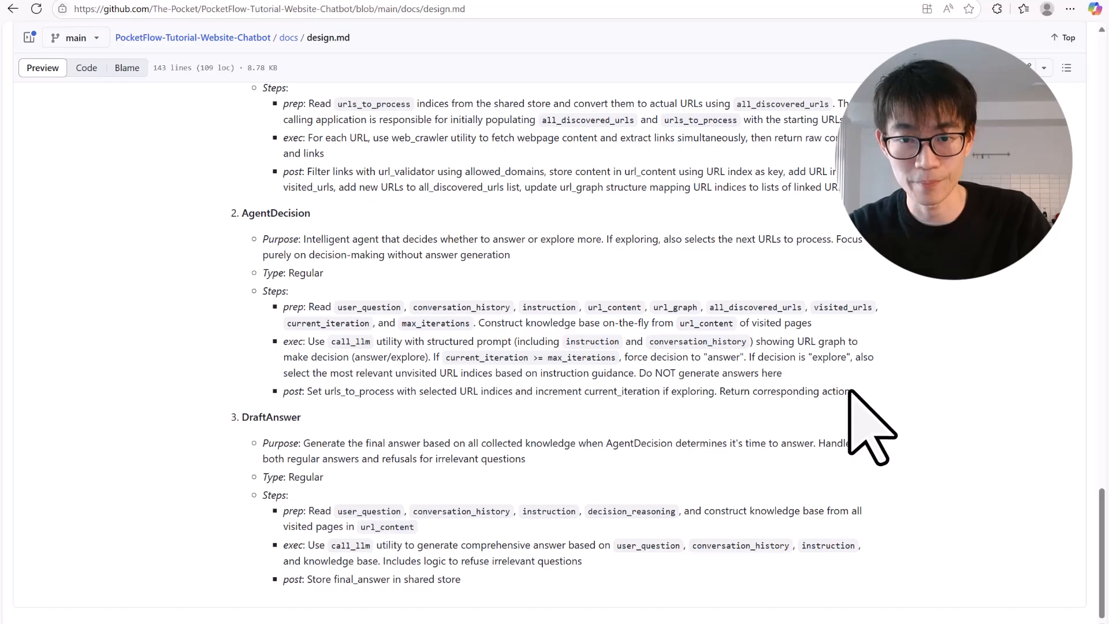